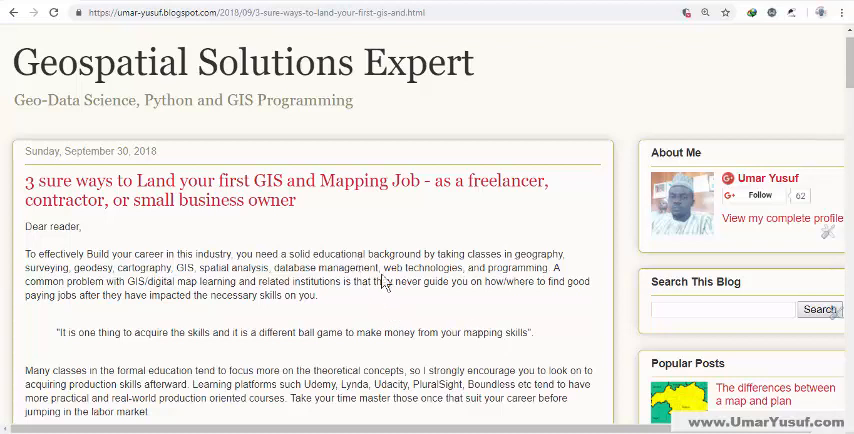
mouse_move(404, 324)
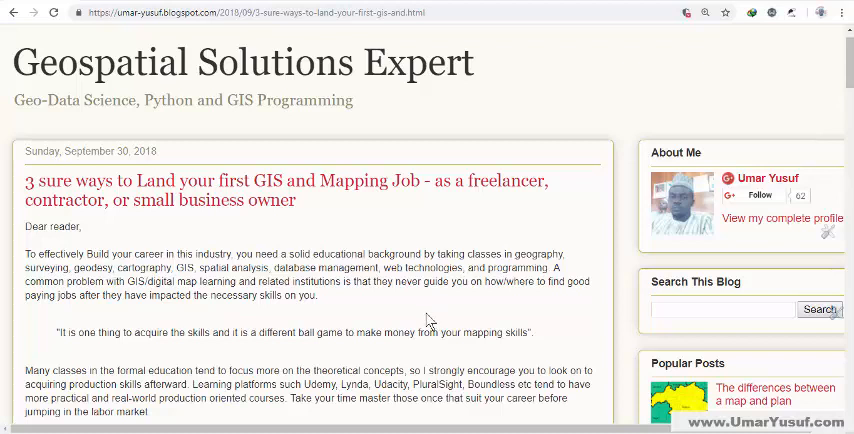
mouse_move(420, 316)
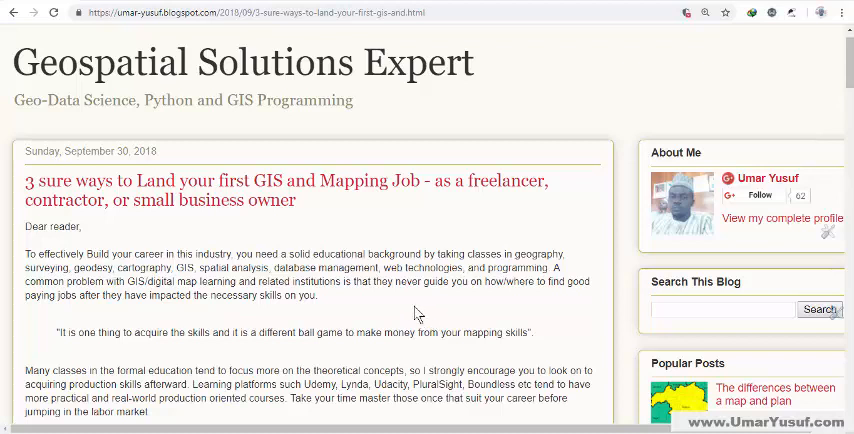
Scroll through the post's introduction until the three-ways heading comes into view
scroll(down, 3)
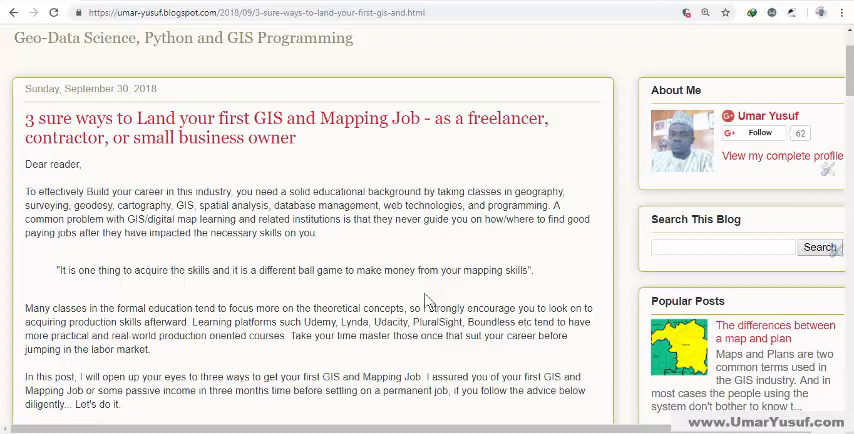
mouse_move(368, 290)
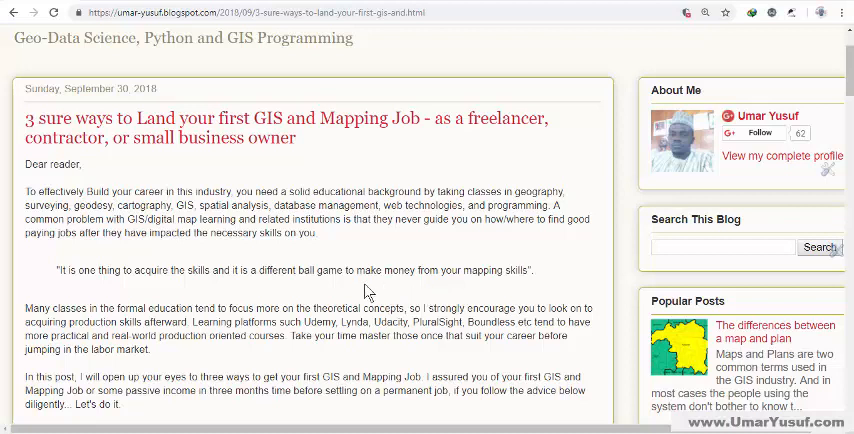
scroll(down, 3)
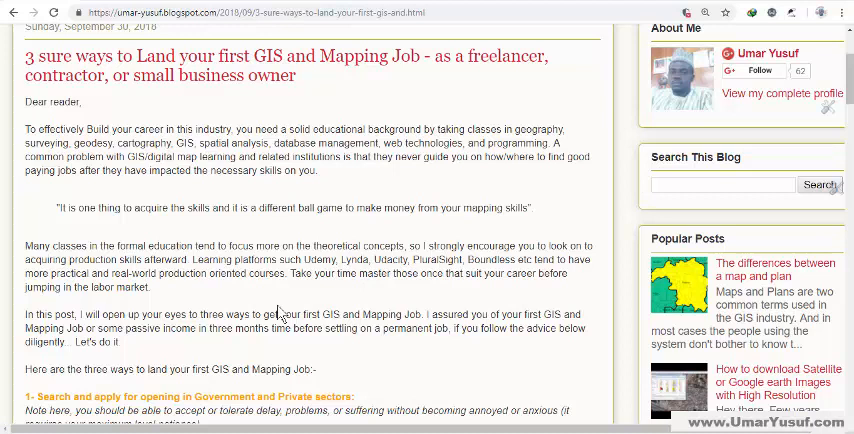
mouse_move(296, 304)
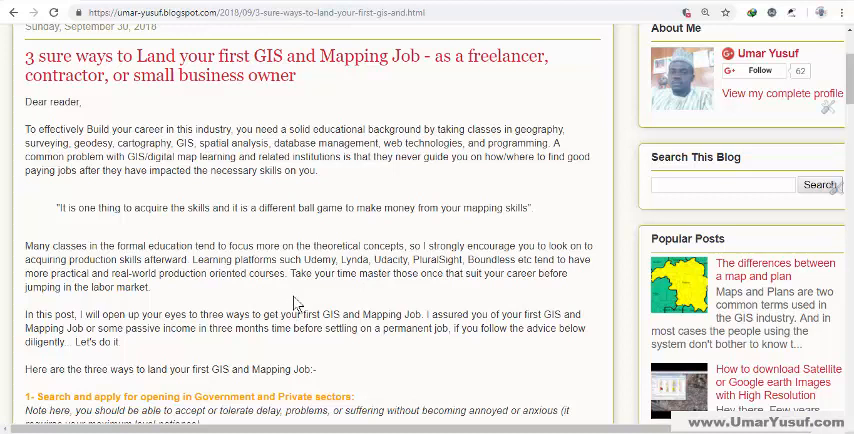
mouse_move(368, 344)
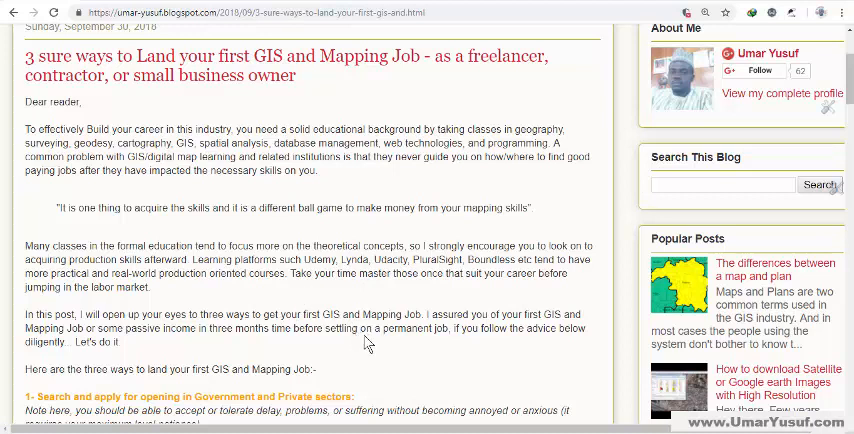
Read through section 1 on applying to government and private sector GIS roles
scroll(down, 3)
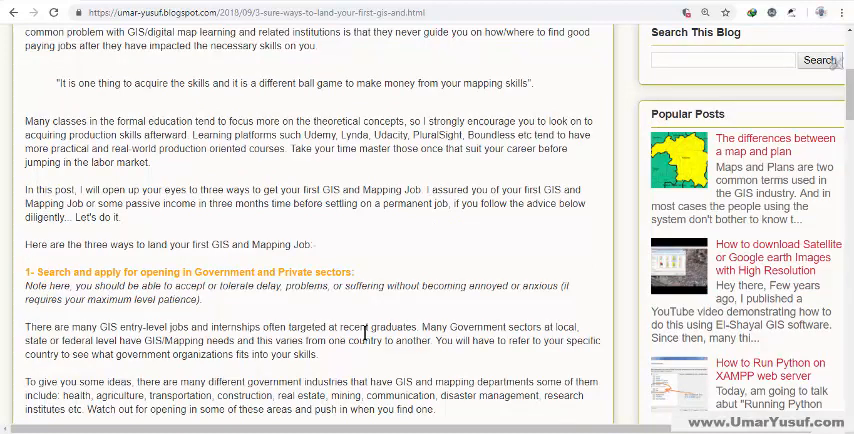
scroll(down, 3)
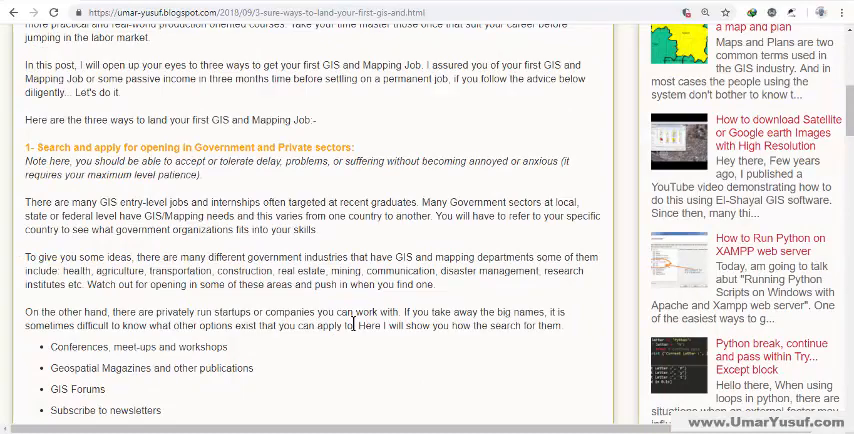
scroll(down, 3)
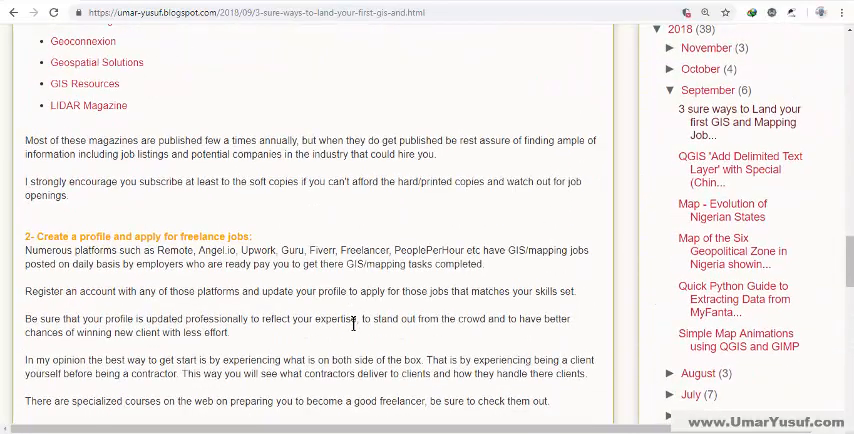
scroll(down, 3)
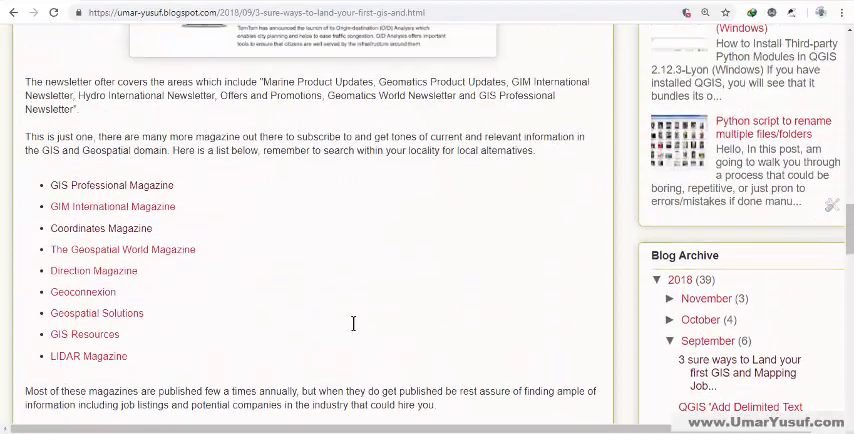
scroll(down, 3)
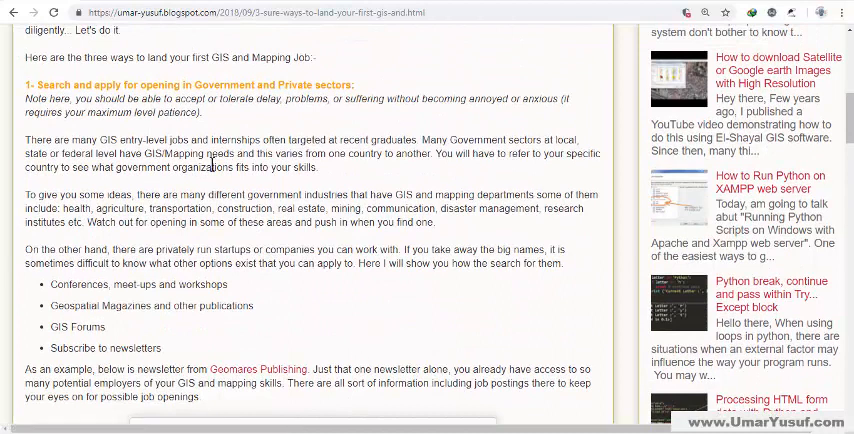
mouse_move(252, 204)
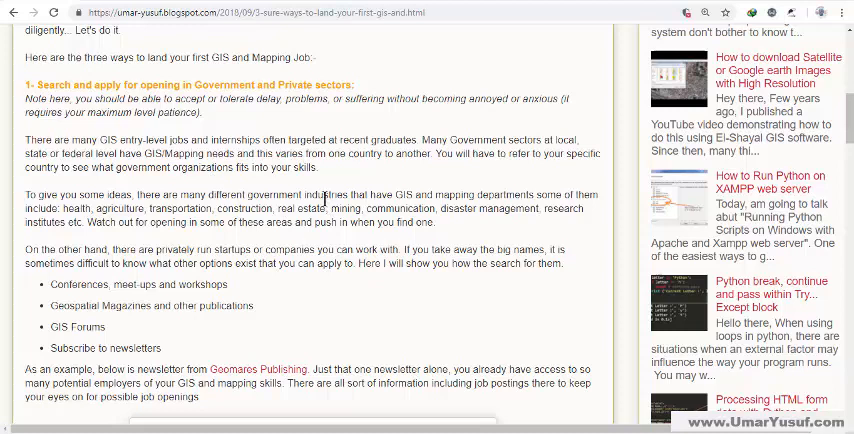
Continue past the newsletter example down to the list of GIS magazine links
scroll(down, 3)
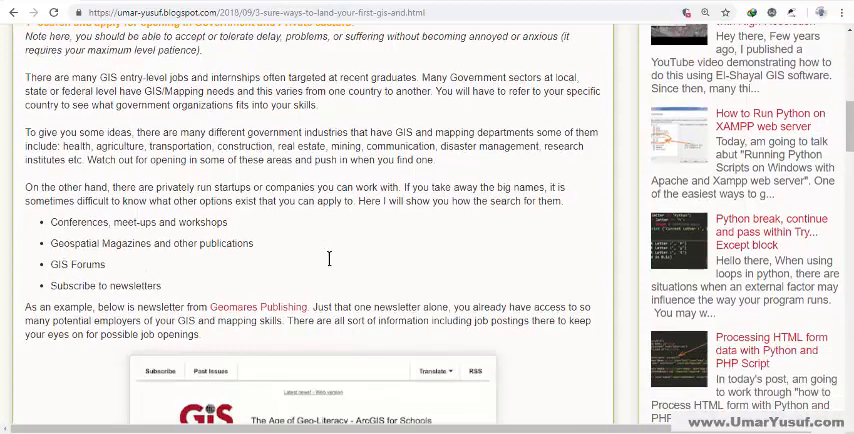
scroll(down, 3)
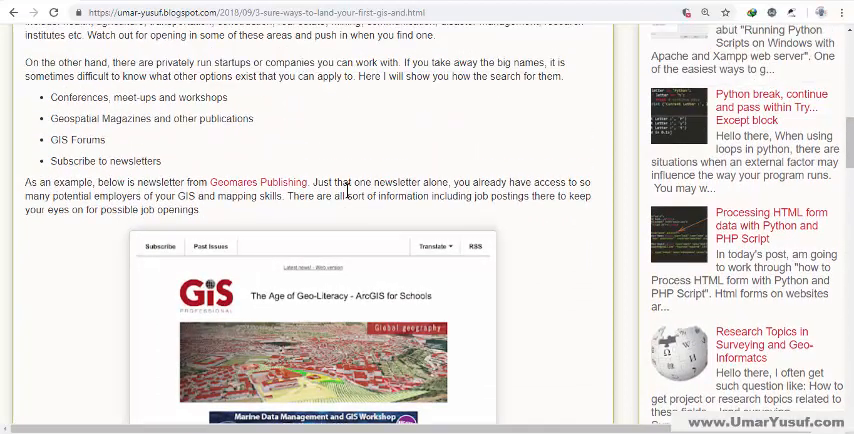
mouse_move(344, 192)
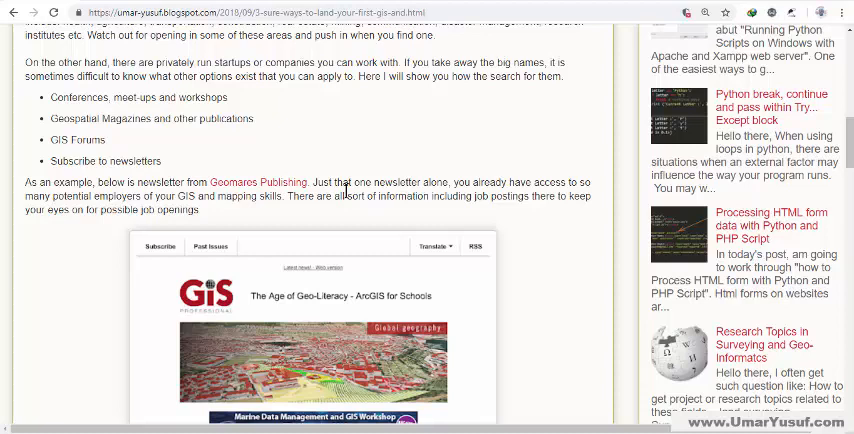
scroll(down, 3)
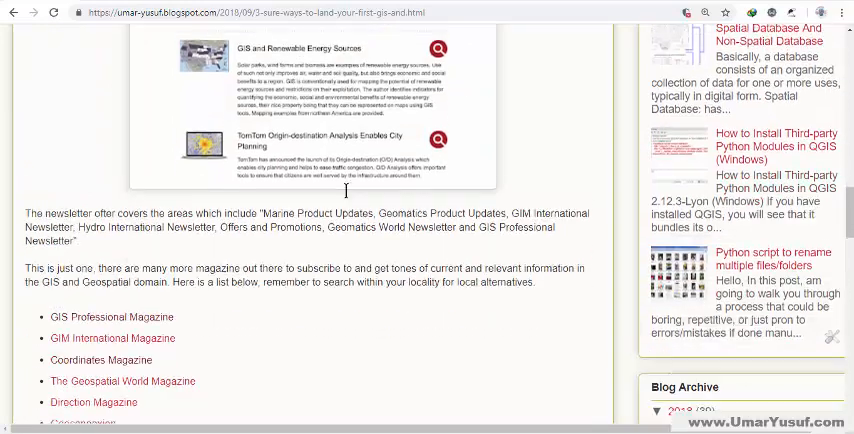
scroll(down, 3)
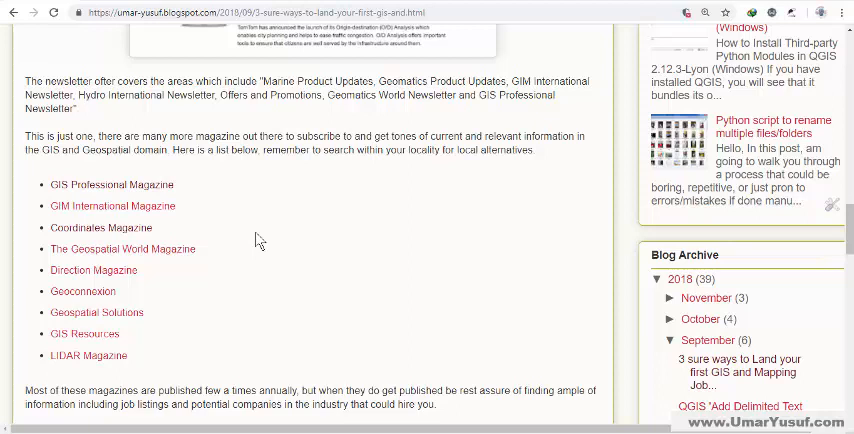
mouse_move(122, 248)
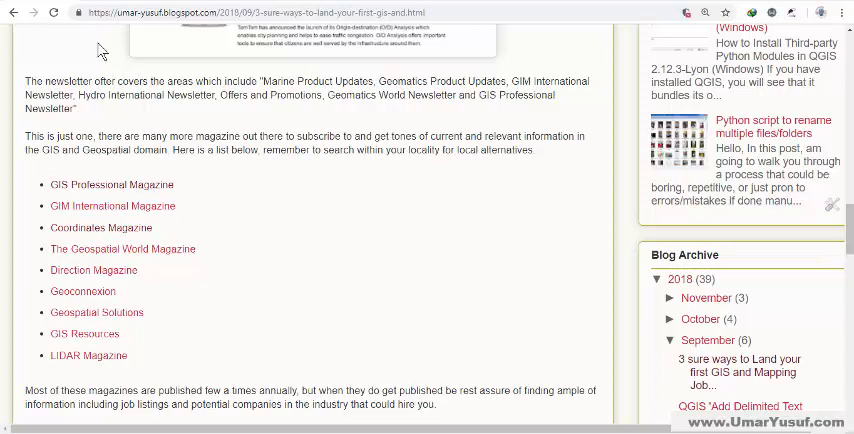
Visit the GIS Professional Magazine site and browse its Magazine page of yearly editions
click(112, 184)
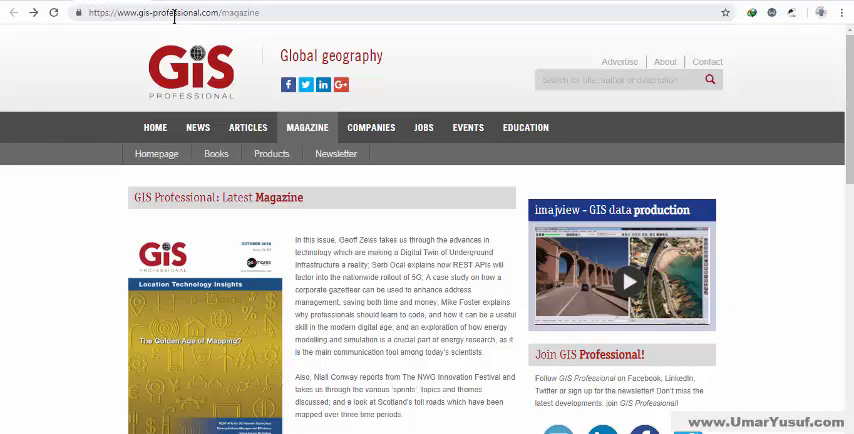
scroll(down, 3)
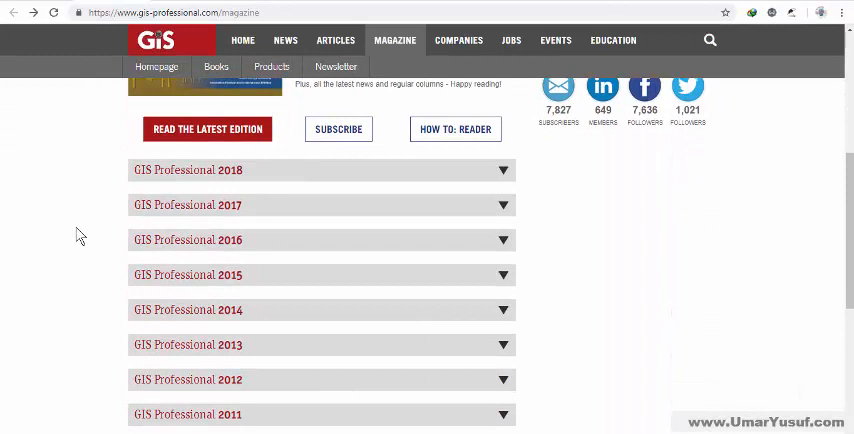
mouse_move(98, 212)
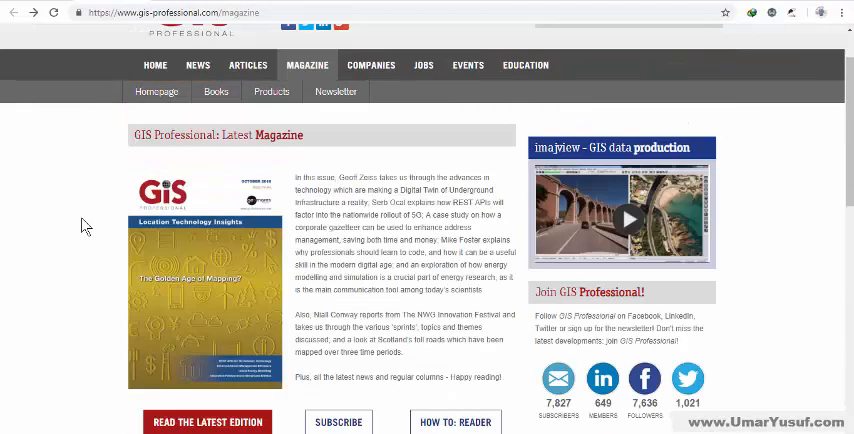
scroll(down, 3)
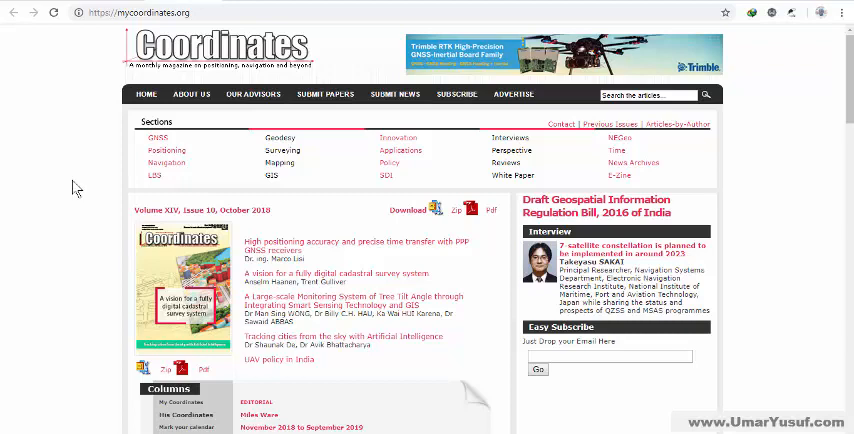
mouse_move(76, 188)
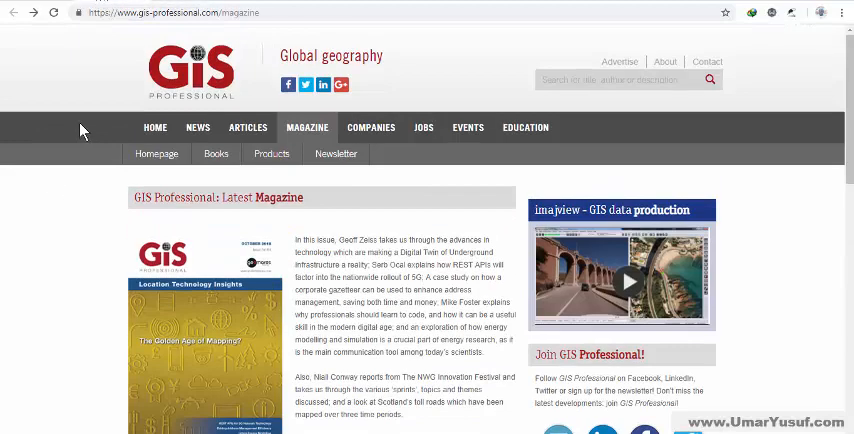
scroll(down, 3)
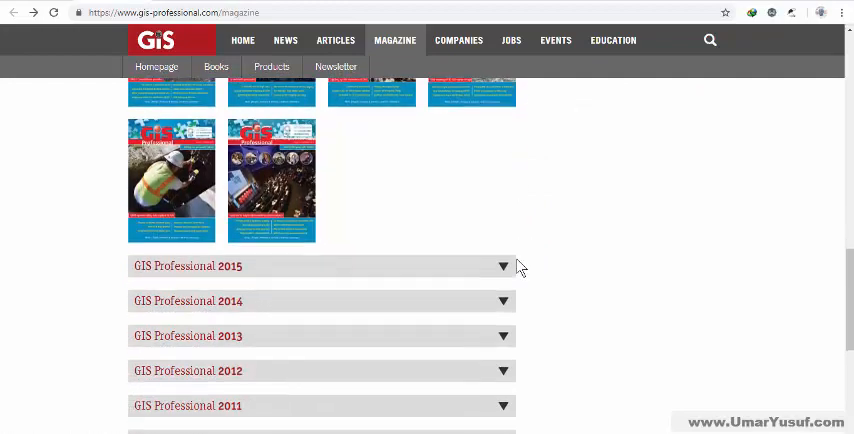
scroll(up, 3)
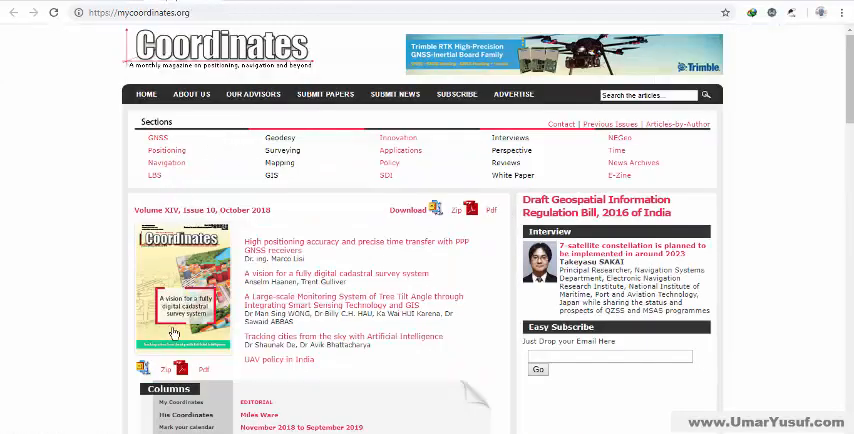
Page through the oct18 magazine PDF to the LabSat 3 Wideband advertisement
scroll(down, 3)
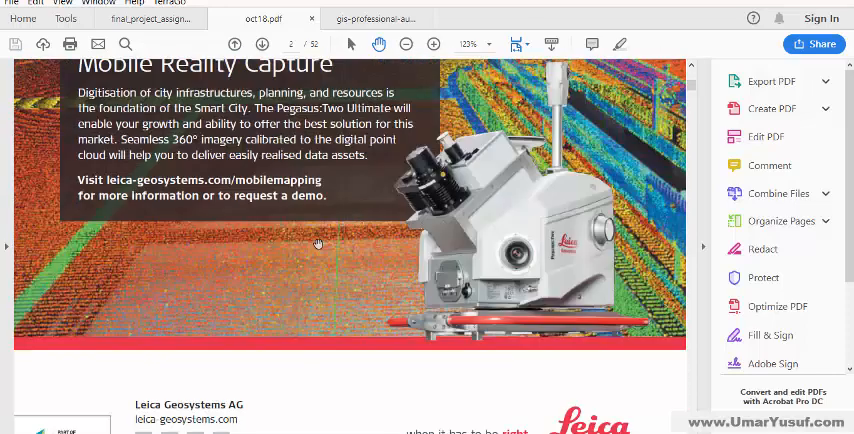
scroll(down, 3)
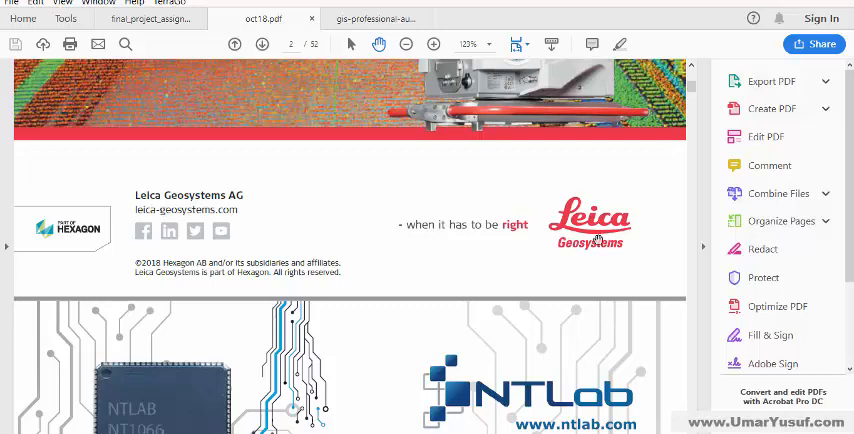
scroll(down, 3)
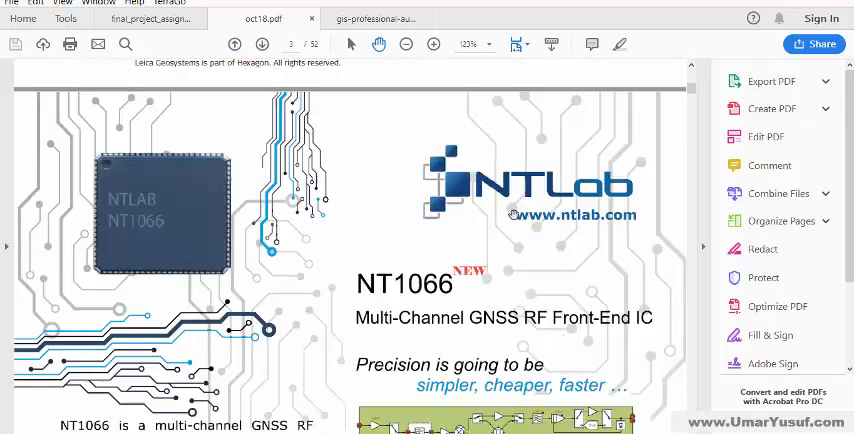
scroll(down, 3)
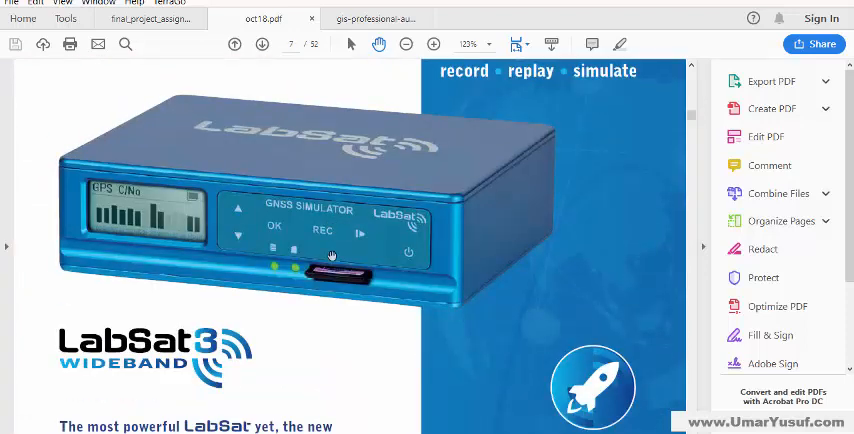
scroll(down, 3)
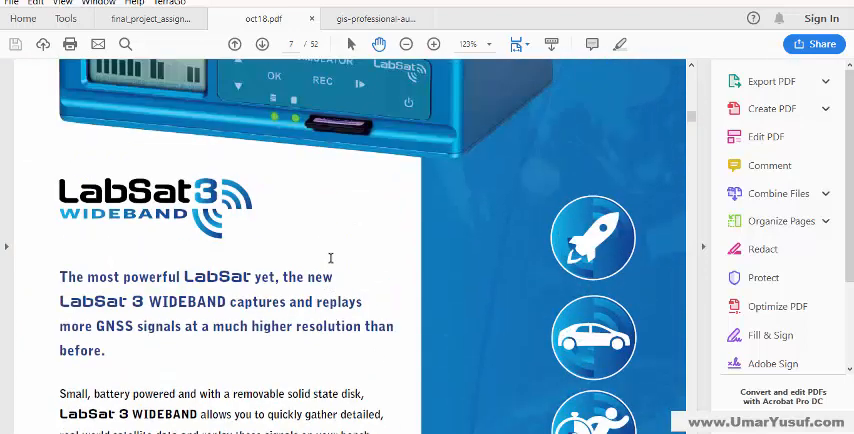
mouse_move(324, 276)
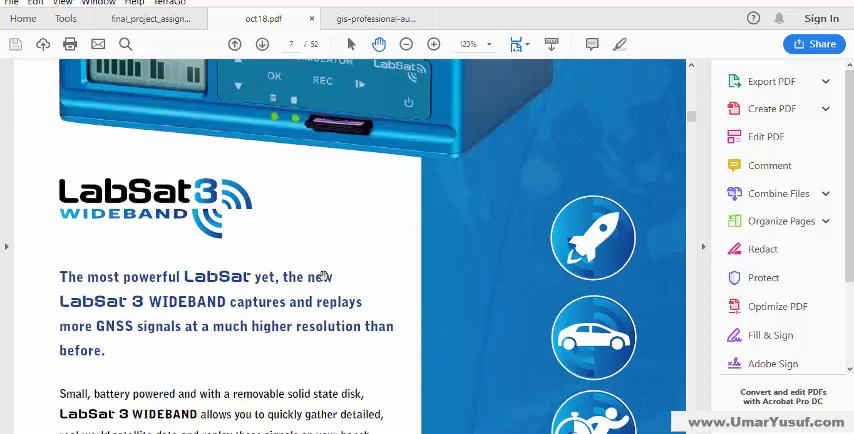
Switch to the GIS Professional PDF and view its Leica ad and contents pages
click(376, 18)
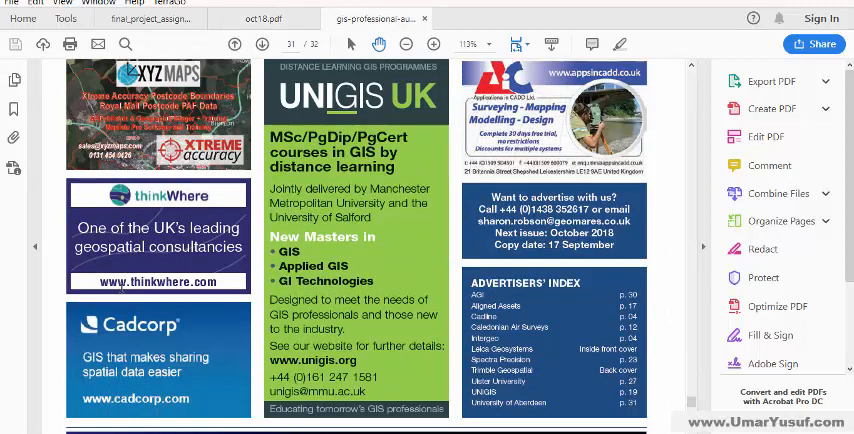
scroll(down, 3)
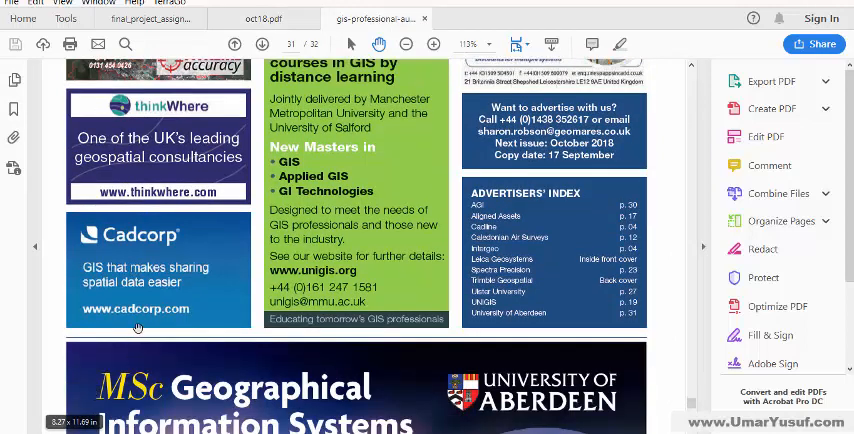
scroll(down, 3)
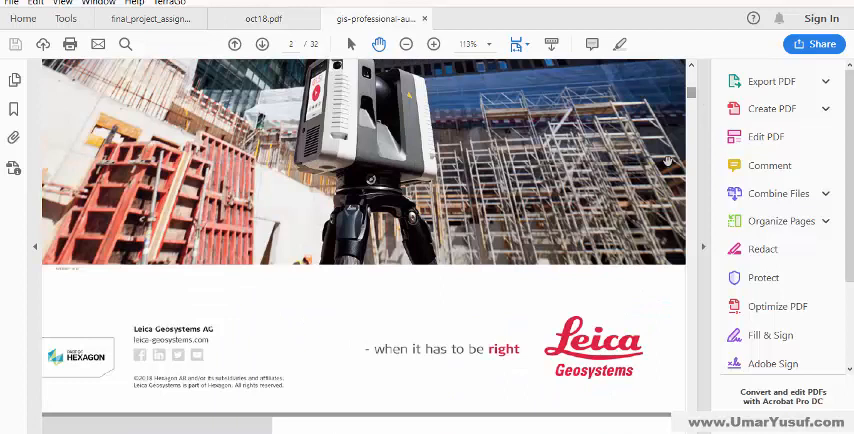
scroll(down, 3)
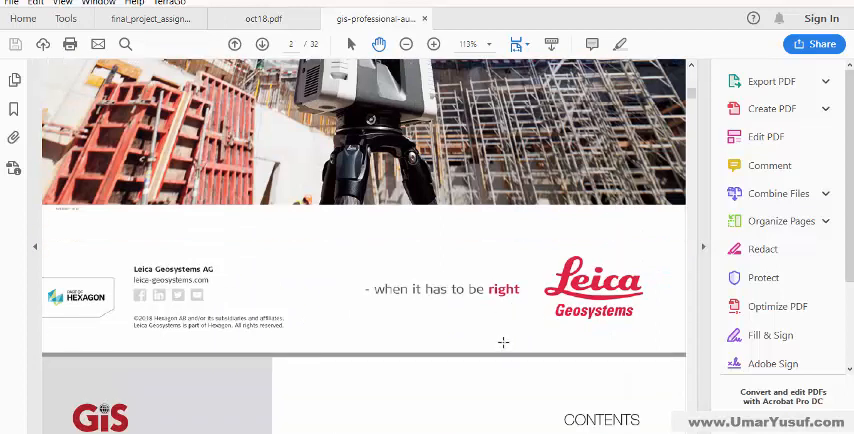
Continue through the Save the Date pages to the Classified page with thinkWhere's listing
scroll(down, 3)
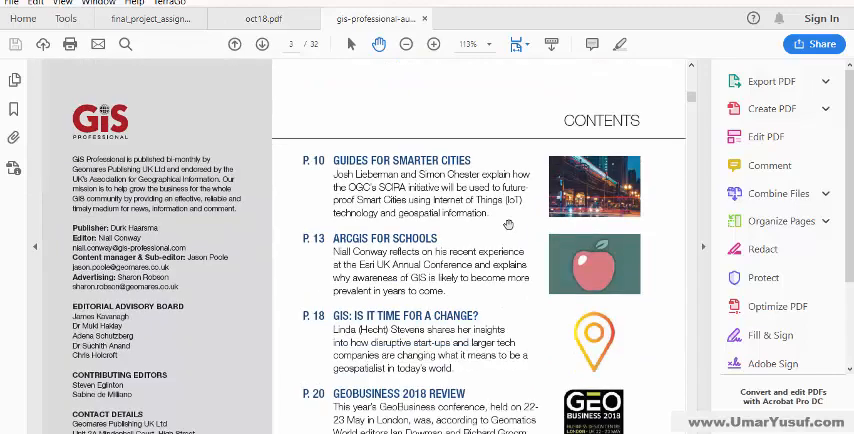
scroll(down, 3)
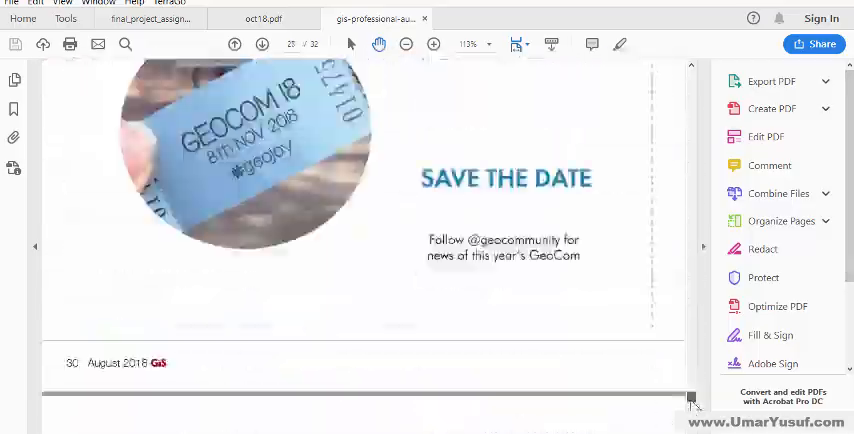
scroll(down, 3)
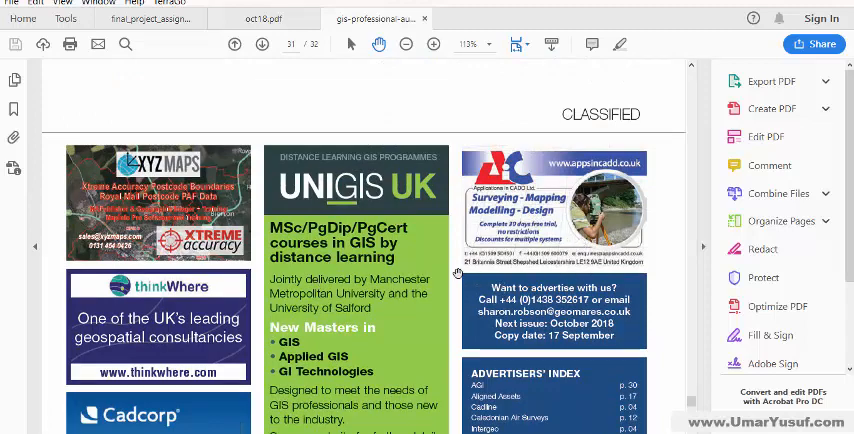
scroll(down, 3)
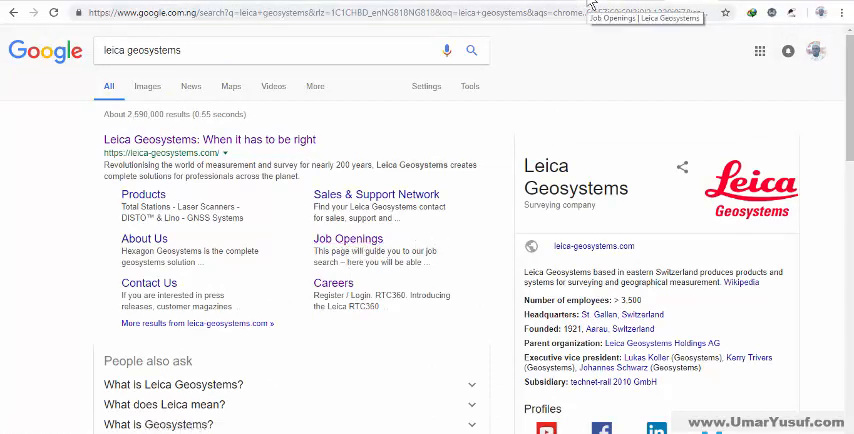
Browse Leica Geosystems' job openings page and its list of current positions
click(348, 238)
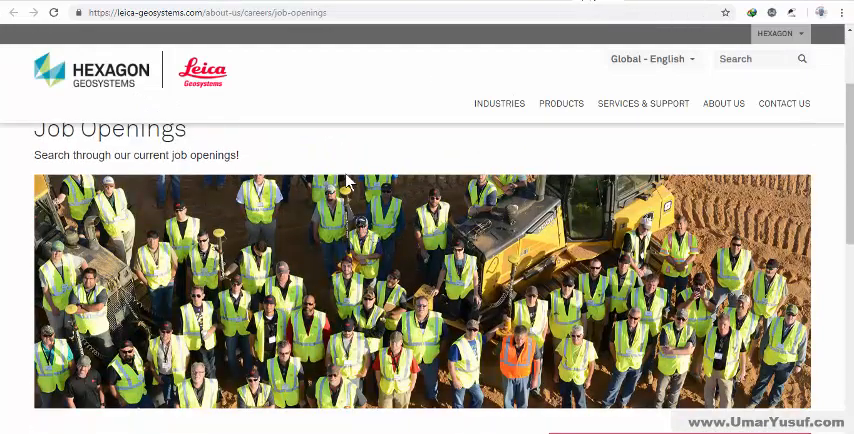
scroll(down, 3)
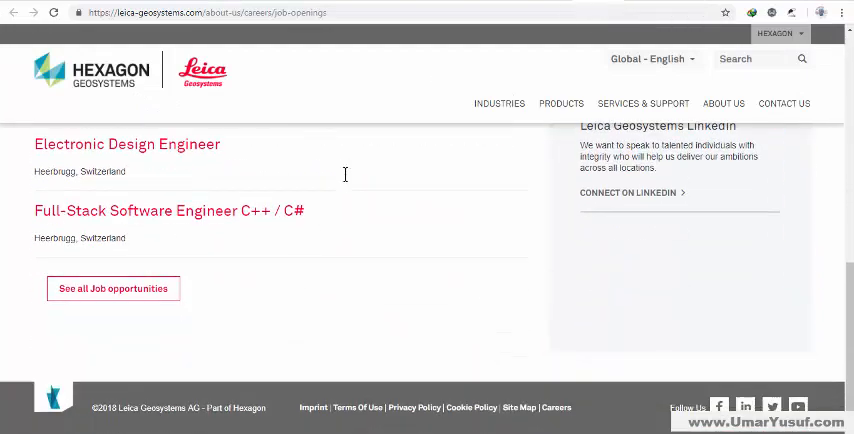
scroll(up, 3)
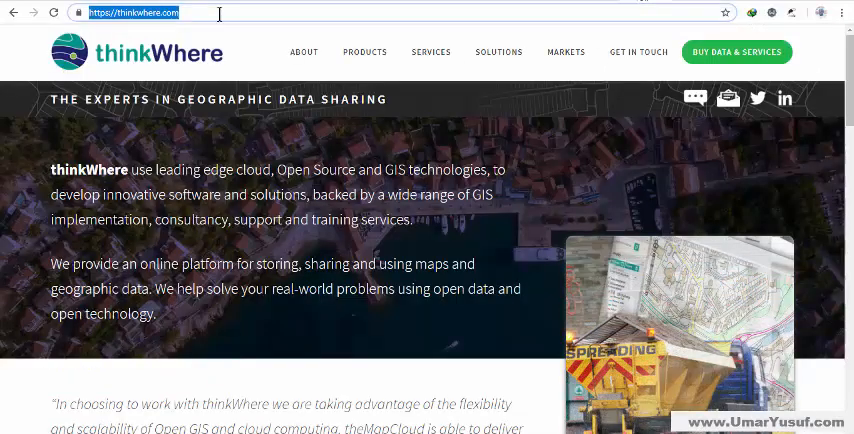
Scroll the thinkWhere homepage to Featured News and hover Get in Touch
scroll(down, 3)
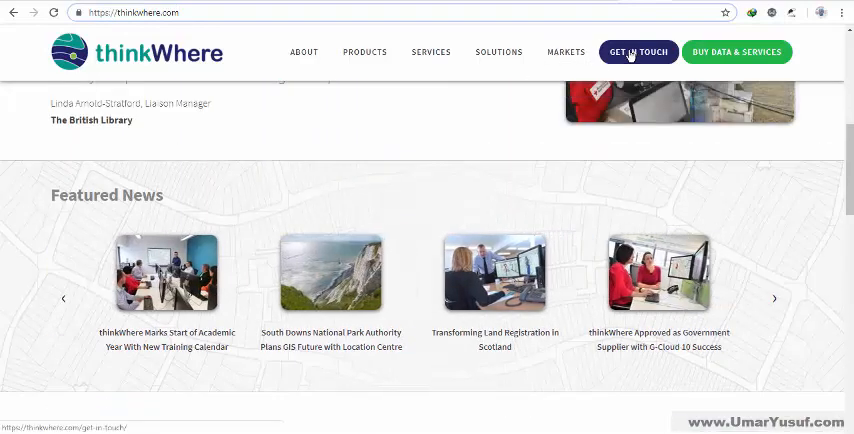
click(364, 52)
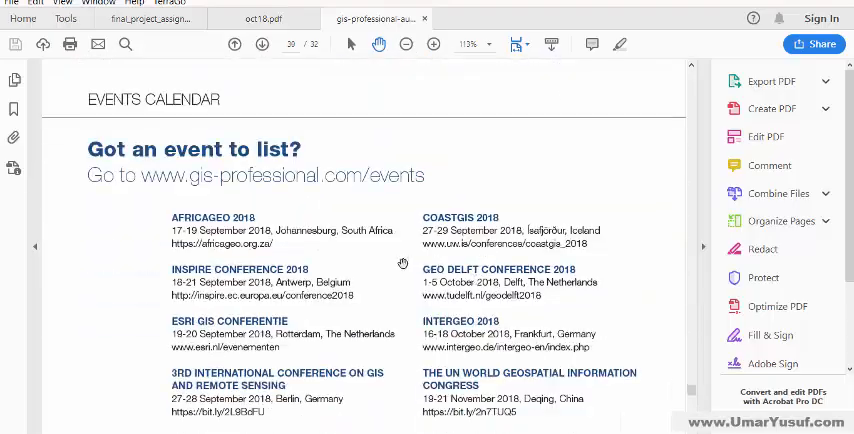
Return to the GIS Professional PDF and view its contents and DynamicMaps ad pages
scroll(down, 3)
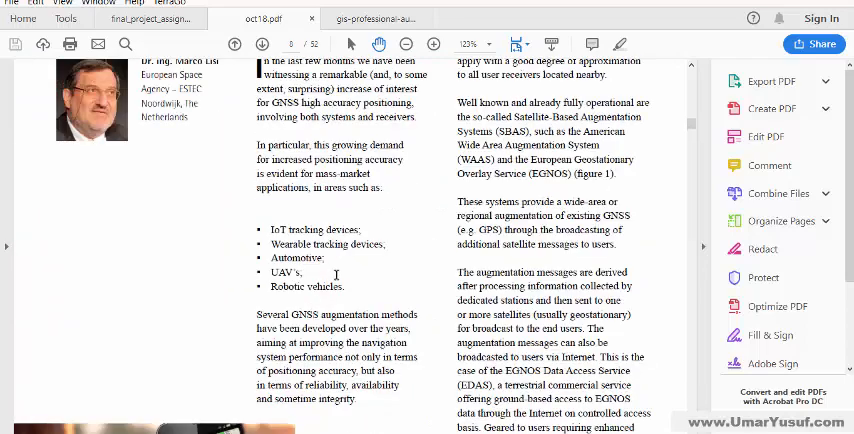
click(376, 18)
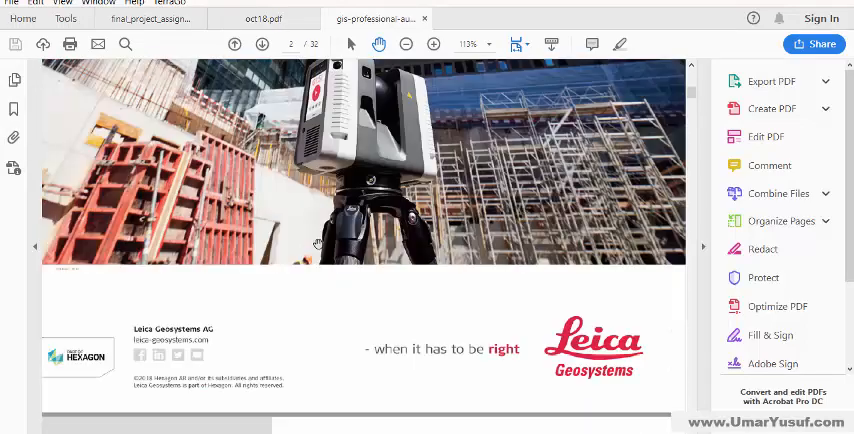
scroll(down, 3)
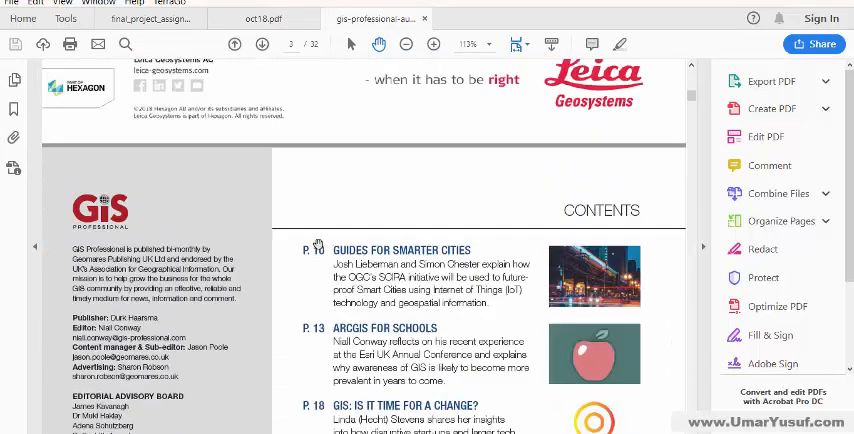
scroll(down, 3)
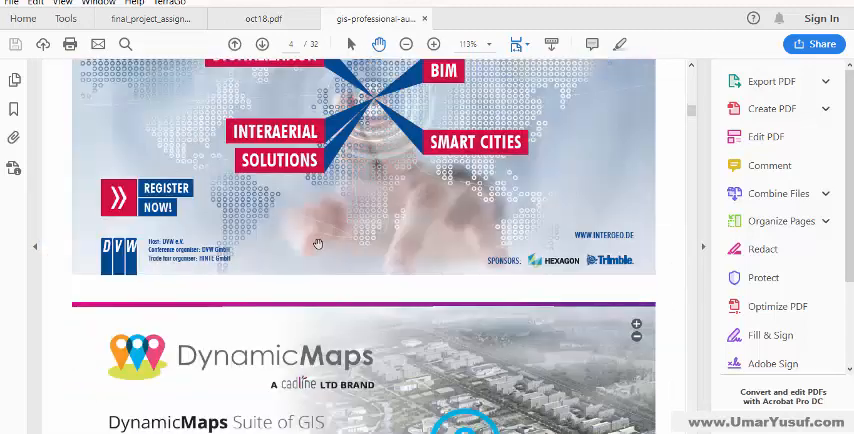
Continue through the editorial and news pages of the magazine
scroll(down, 3)
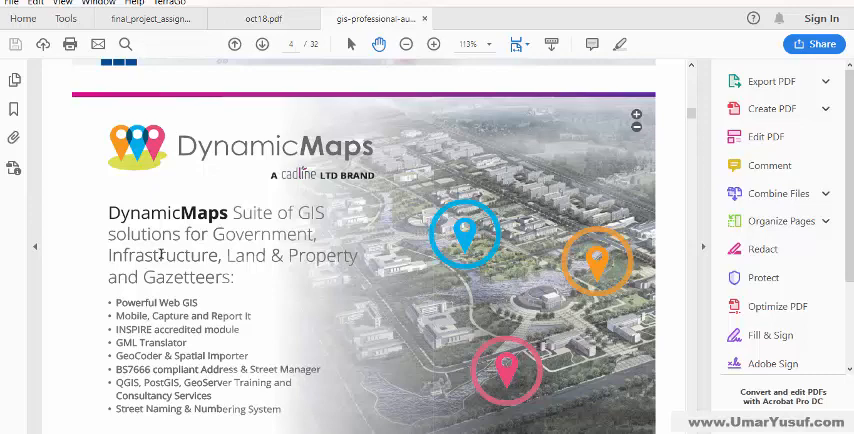
mouse_move(180, 264)
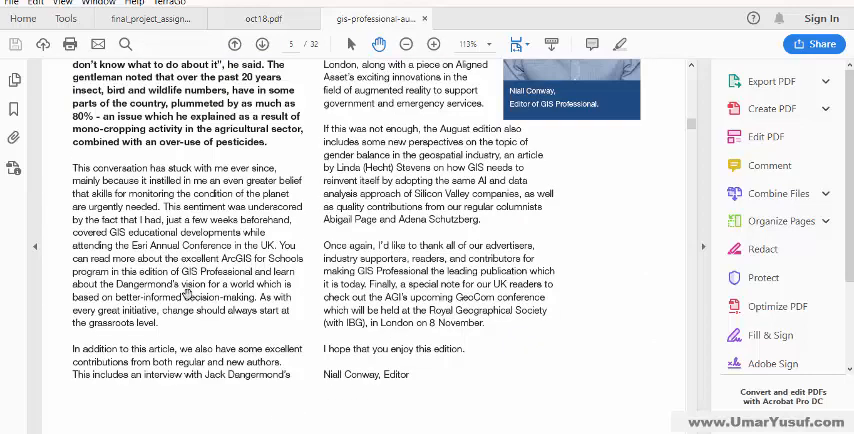
scroll(down, 3)
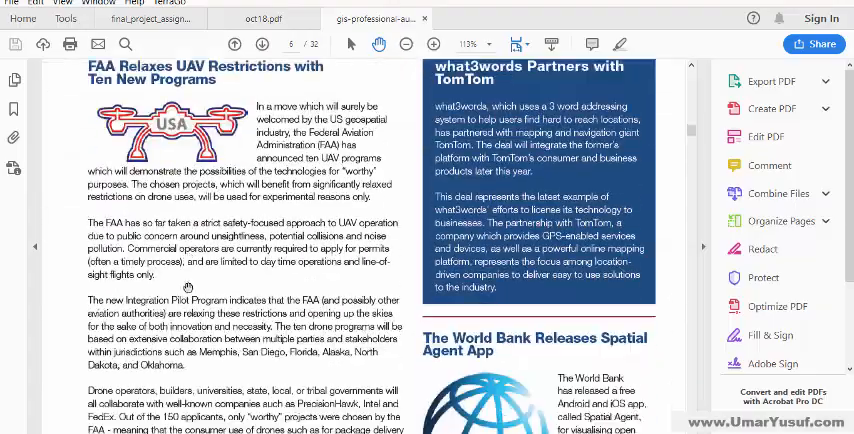
scroll(down, 3)
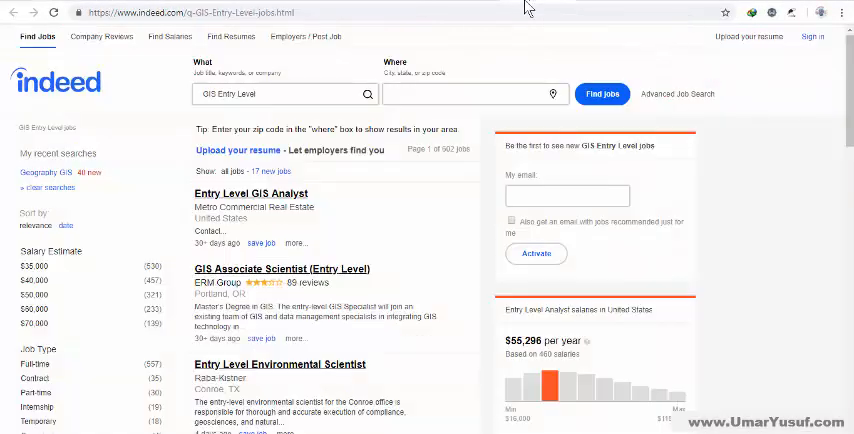
Browse down Indeed's GIS Entry Level job results list
scroll(down, 3)
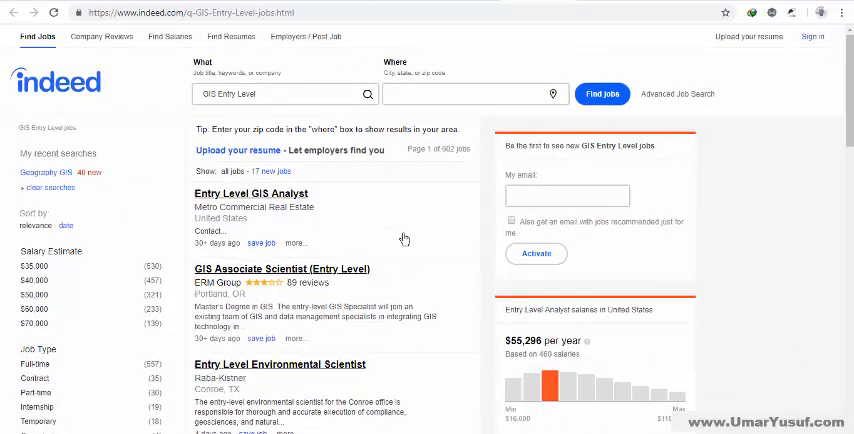
scroll(down, 3)
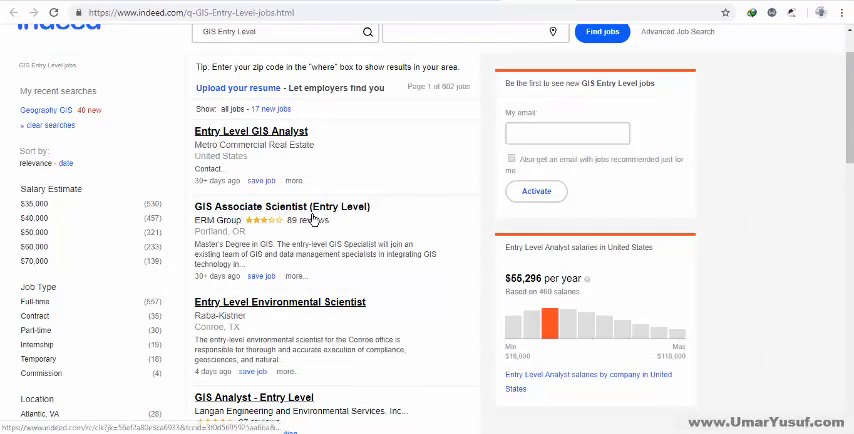
scroll(down, 3)
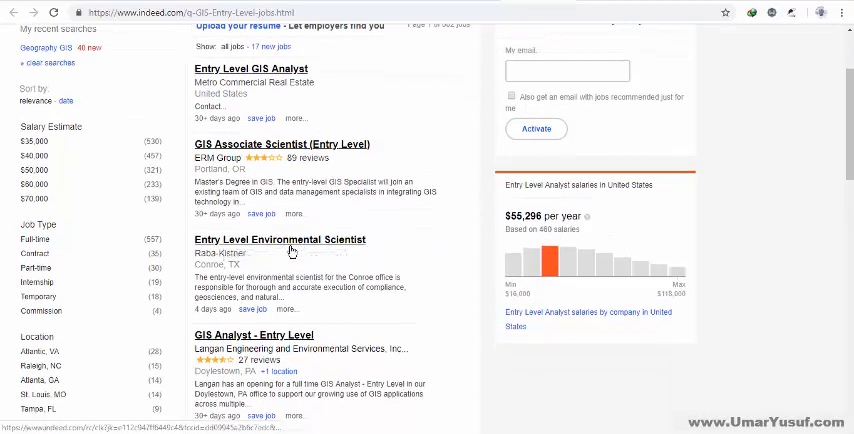
scroll(down, 3)
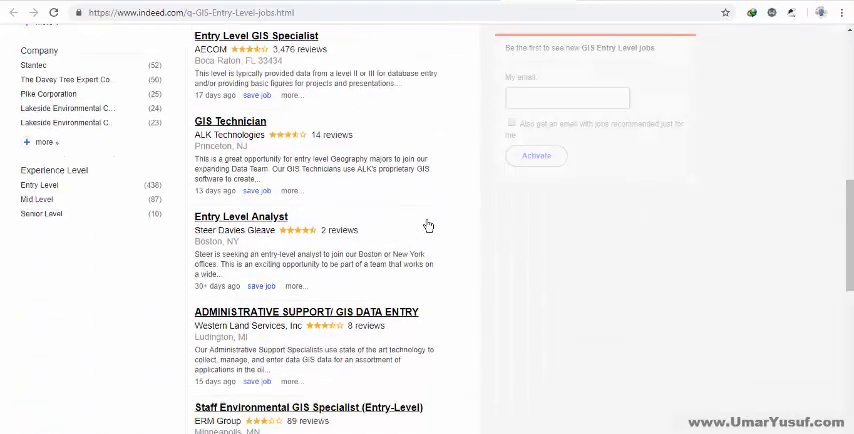
scroll(down, 3)
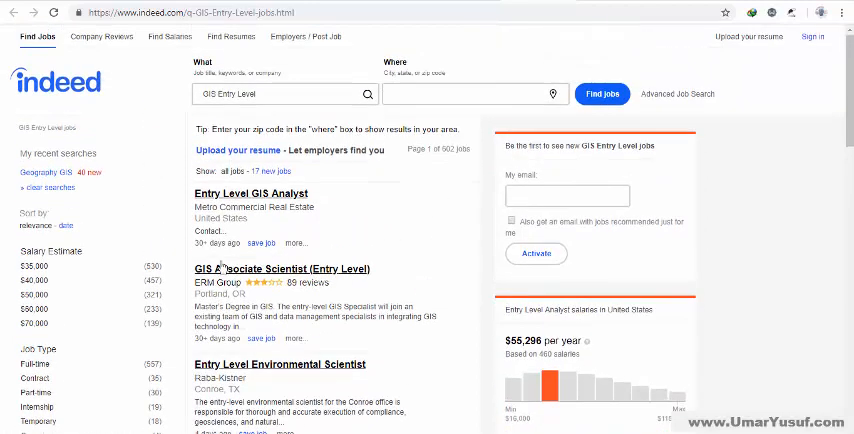
scroll(down, 3)
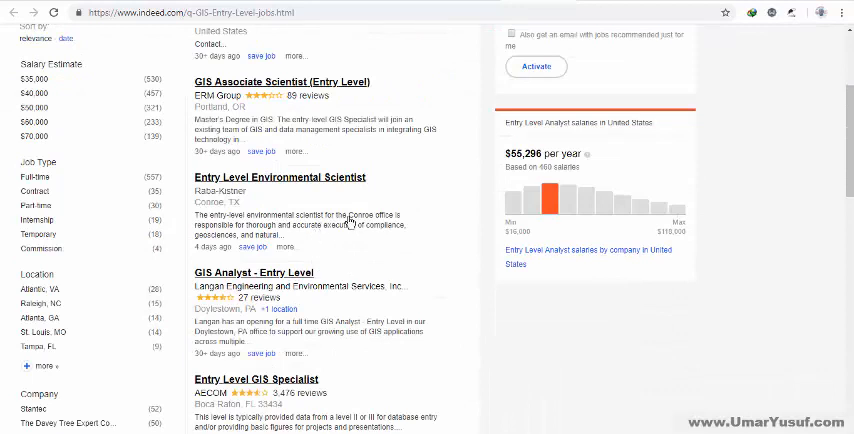
mouse_move(360, 252)
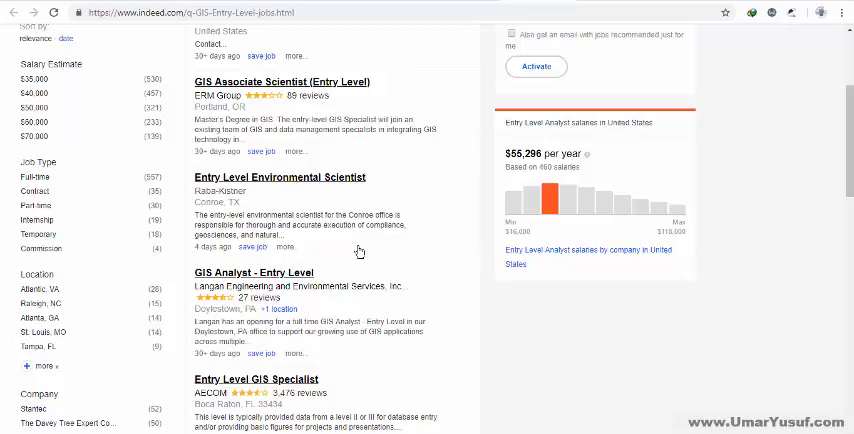
scroll(down, 3)
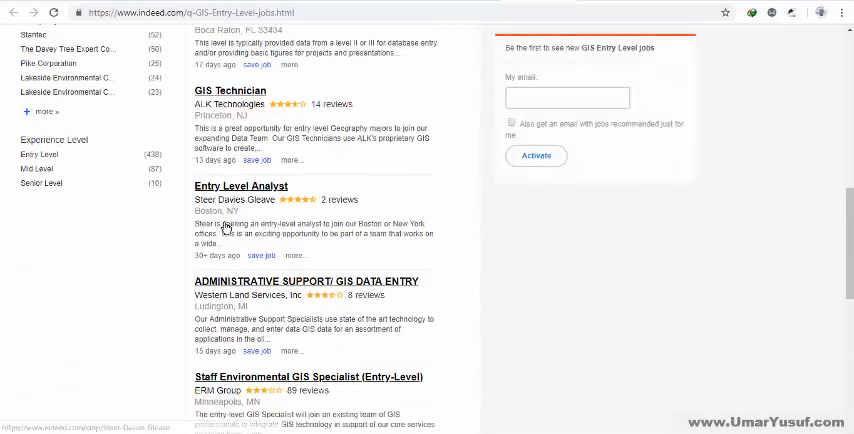
scroll(down, 3)
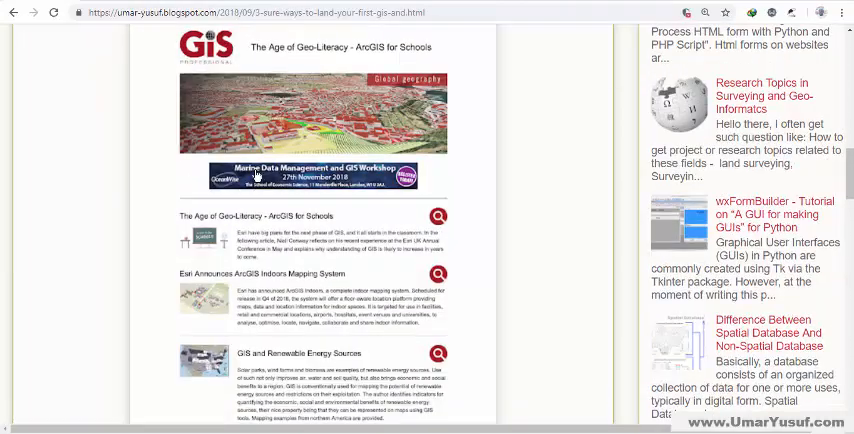
Finish reading section 2 of the post on creating a freelance profile
scroll(down, 3)
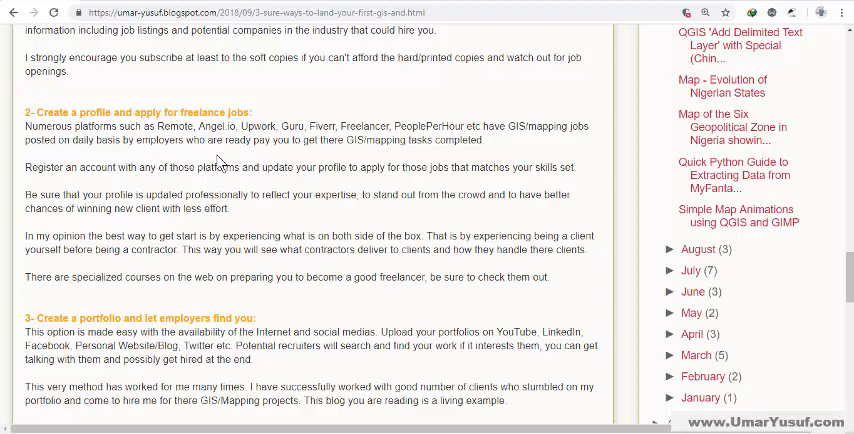
mouse_move(352, 140)
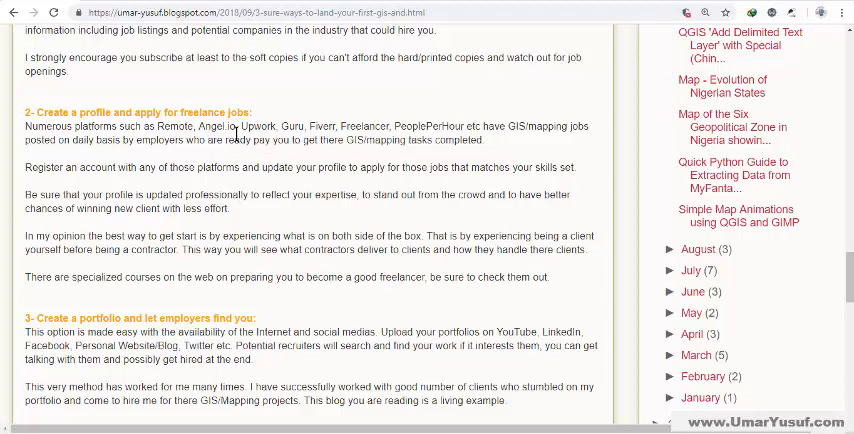
mouse_move(592, 32)
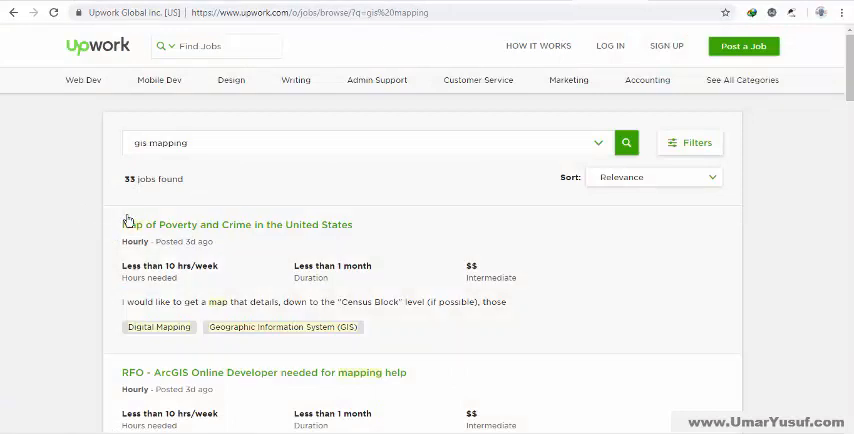
mouse_move(284, 256)
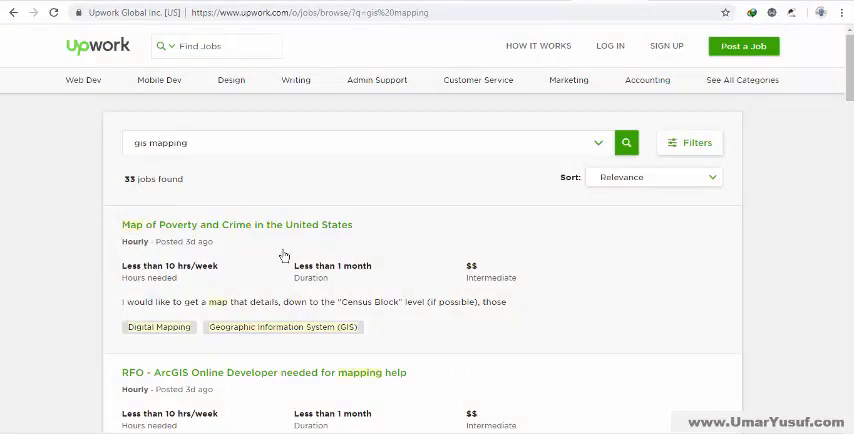
mouse_move(124, 246)
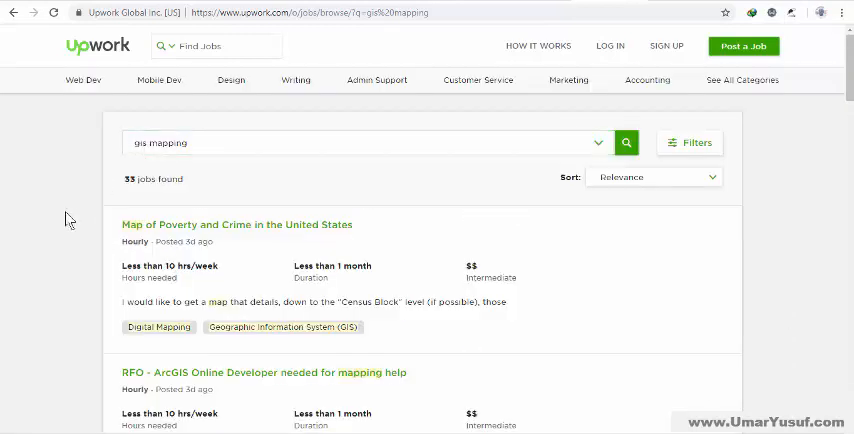
Scroll down through Upwork's gis mapping job listings before the PeoplePerHour projects list appears
scroll(down, 3)
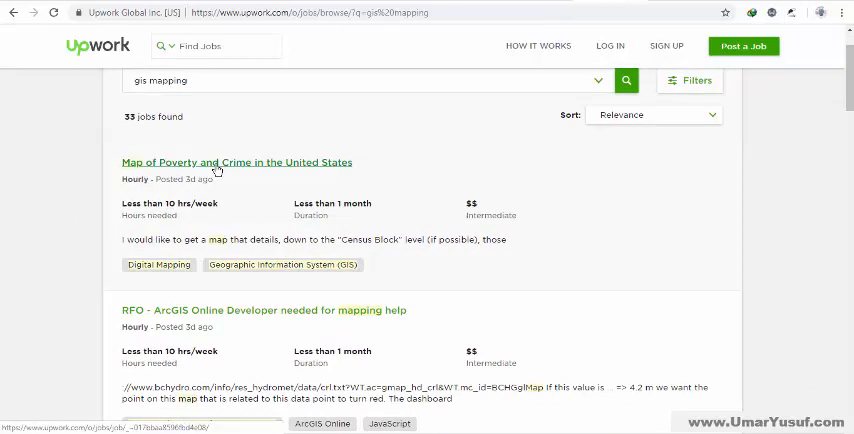
scroll(down, 3)
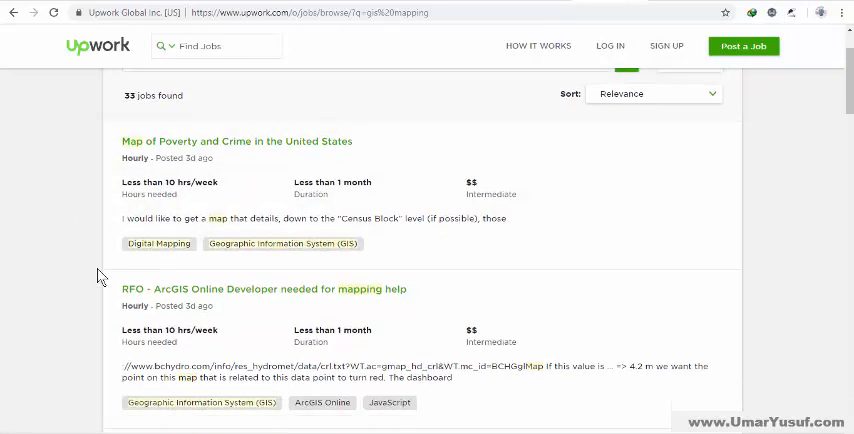
scroll(down, 3)
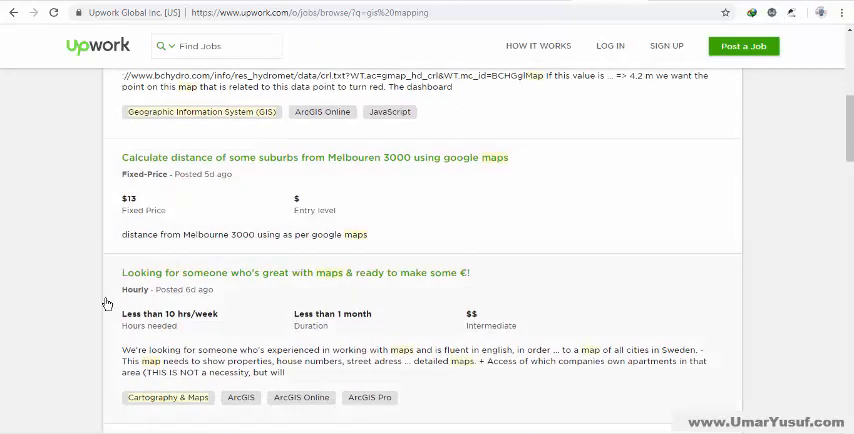
scroll(down, 3)
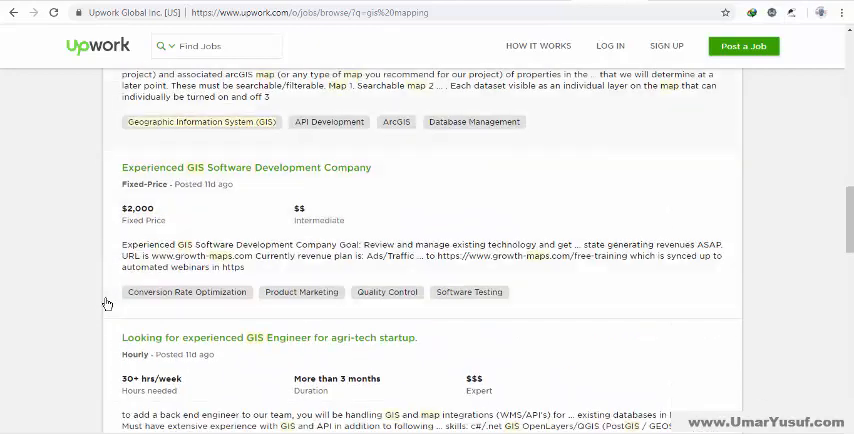
mouse_move(240, 176)
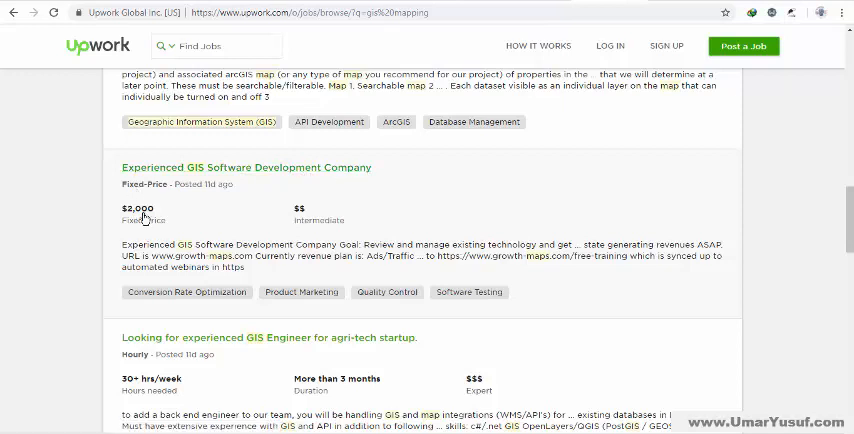
mouse_move(70, 240)
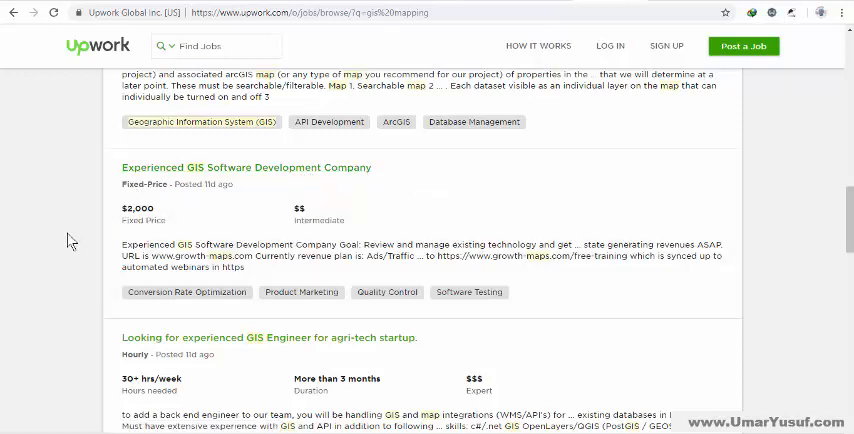
scroll(down, 3)
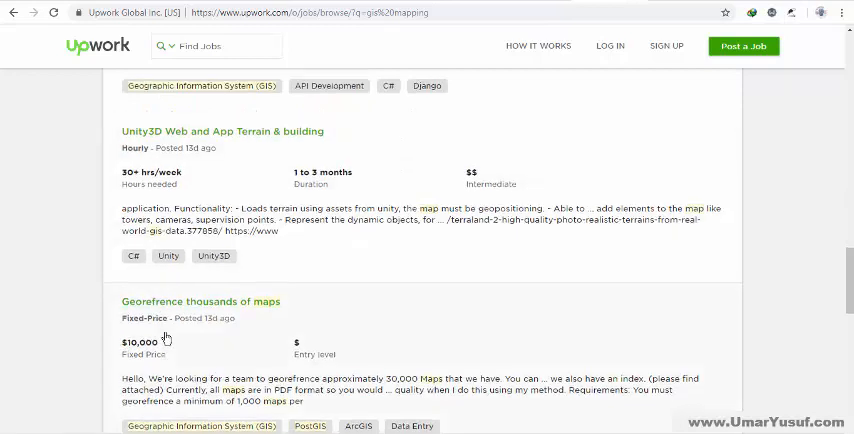
scroll(down, 3)
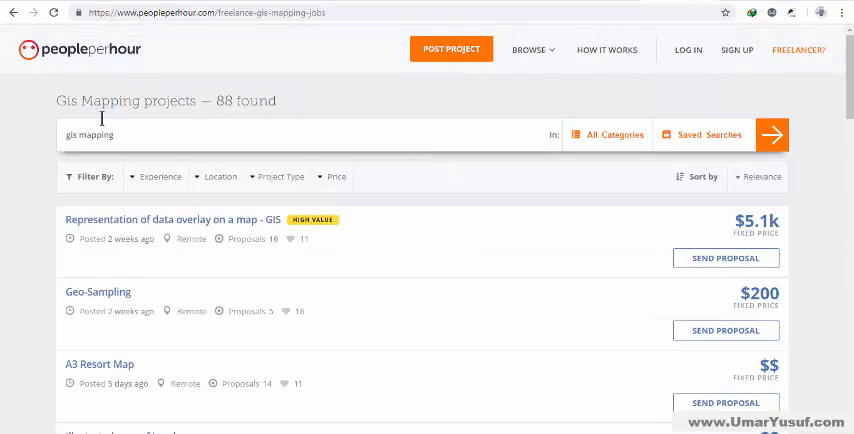
scroll(down, 3)
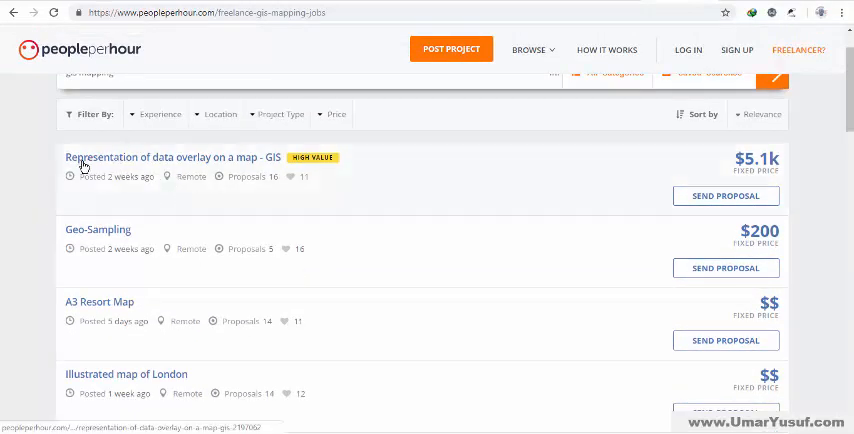
scroll(up, 3)
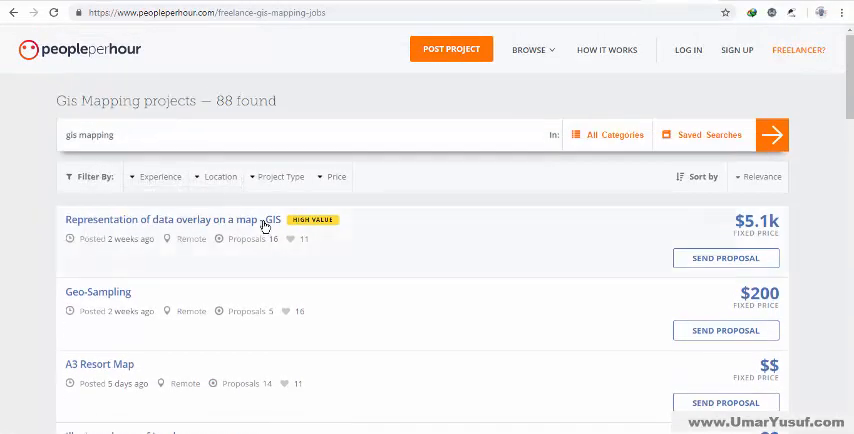
mouse_move(164, 220)
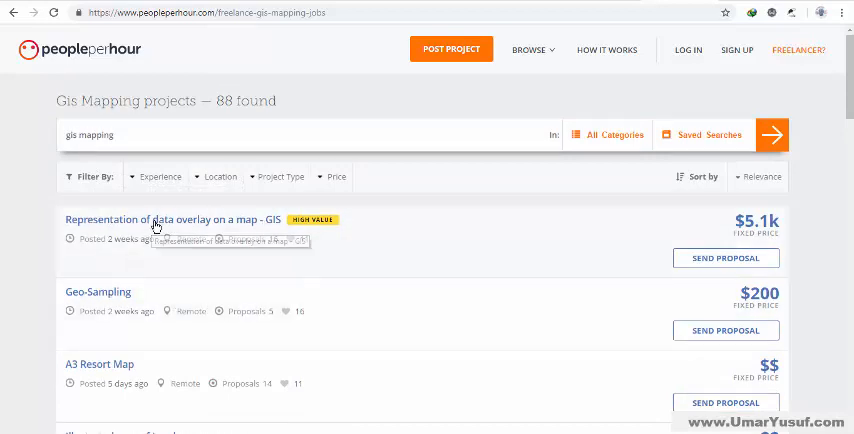
mouse_move(230, 230)
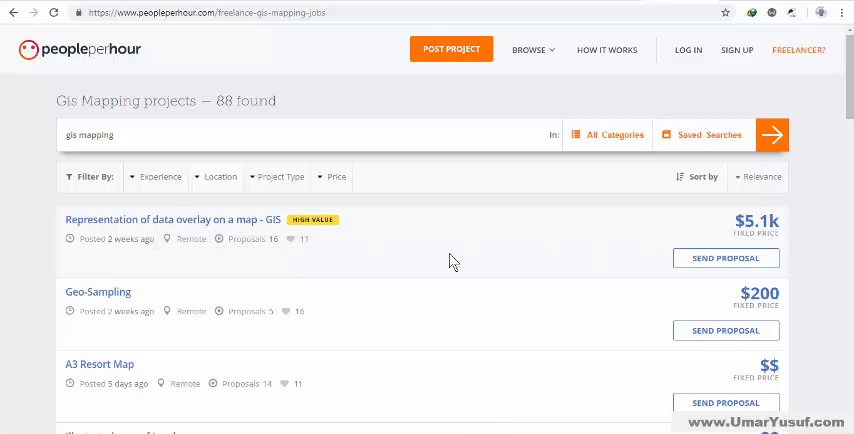
scroll(down, 3)
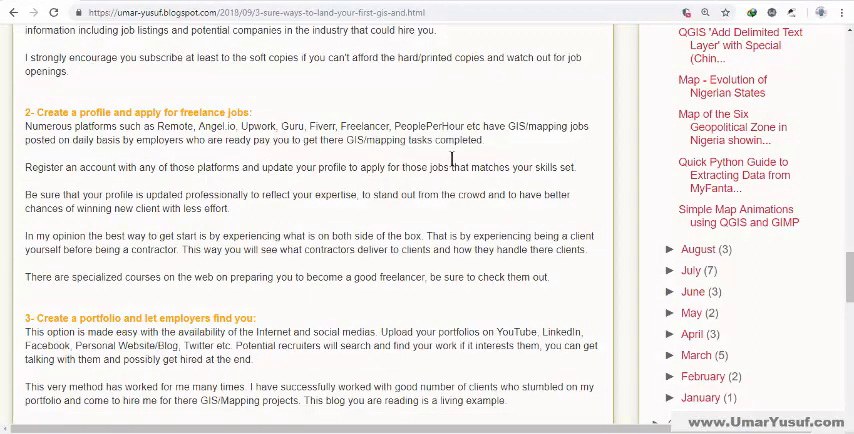
mouse_move(256, 220)
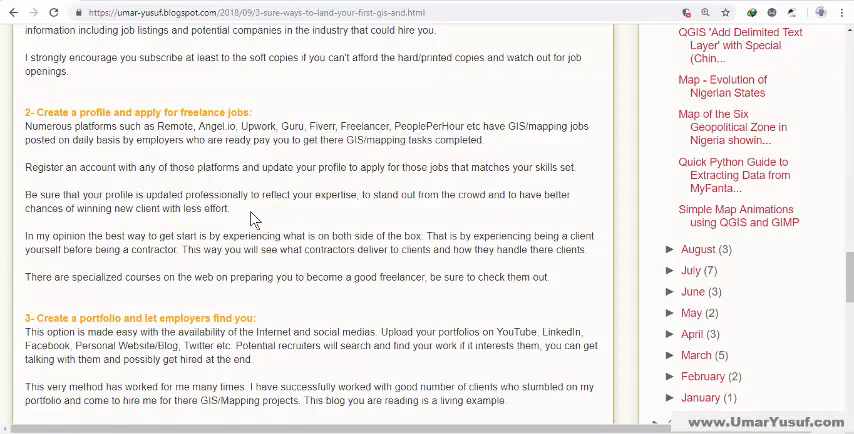
mouse_move(252, 224)
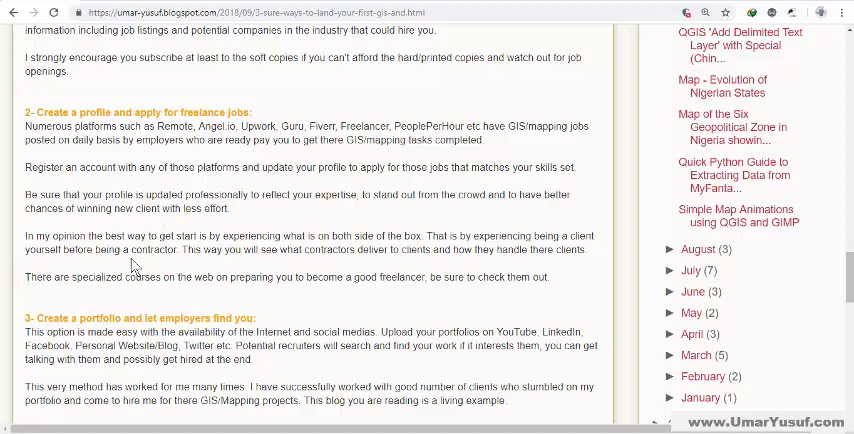
scroll(down, 3)
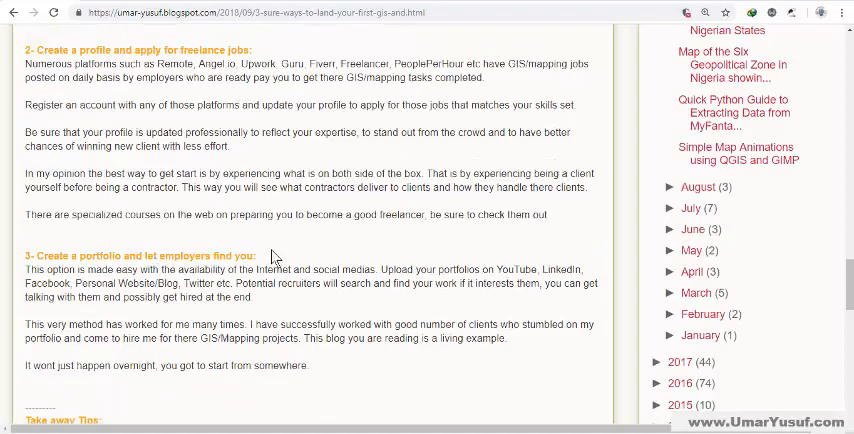
scroll(down, 3)
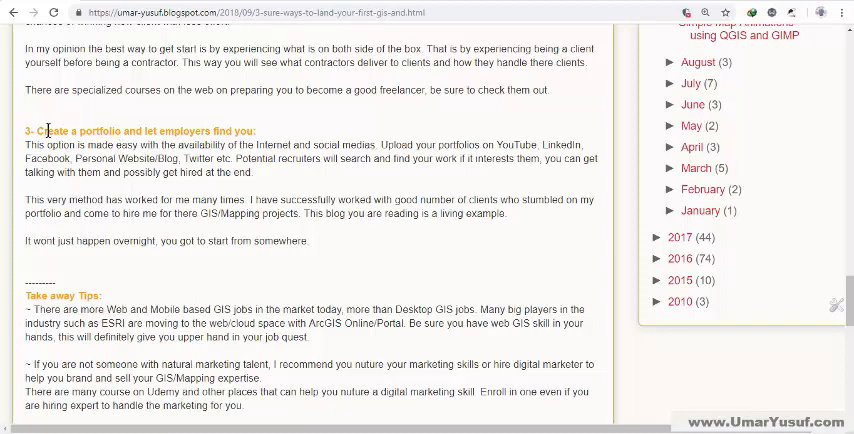
scroll(up, 3)
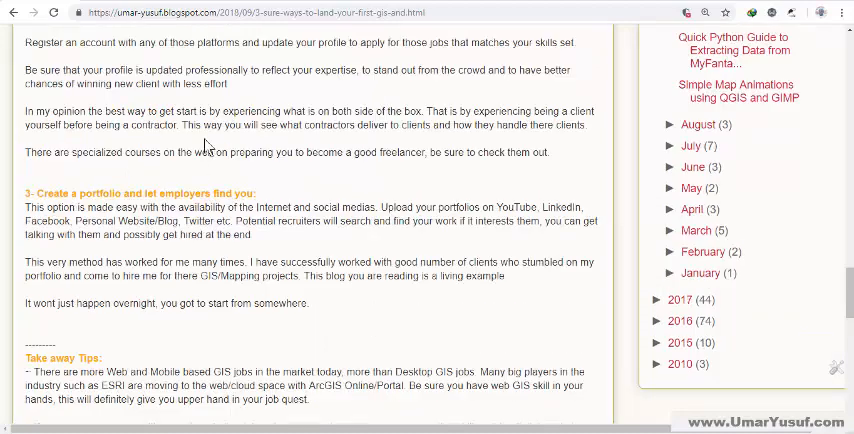
scroll(down, 3)
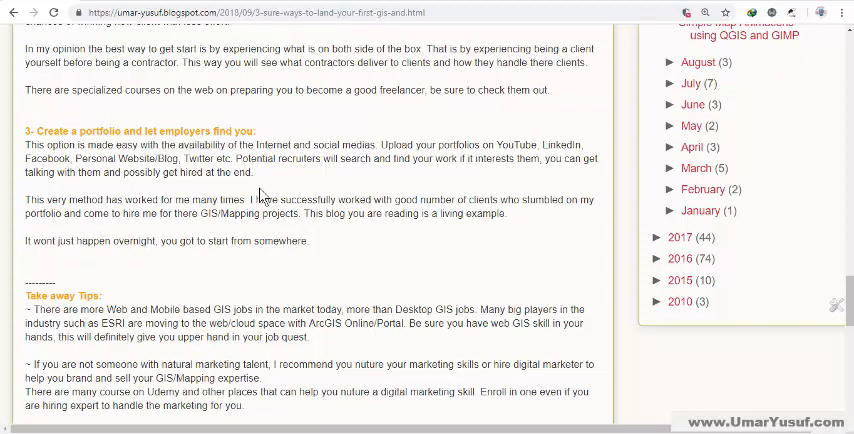
scroll(down, 3)
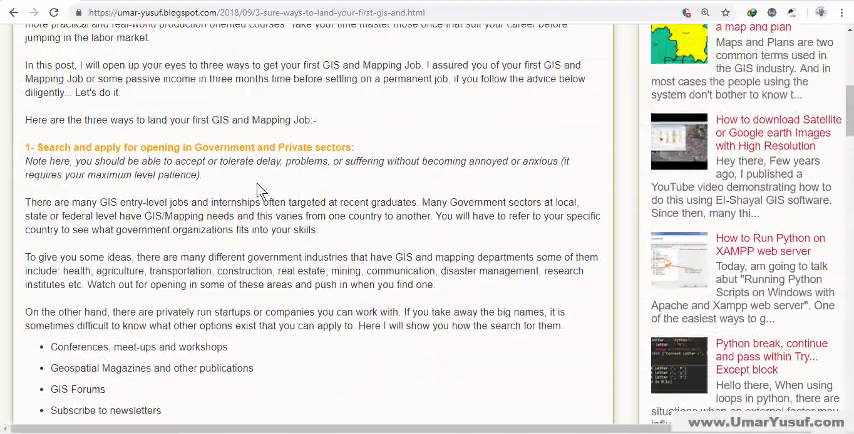
scroll(up, 3)
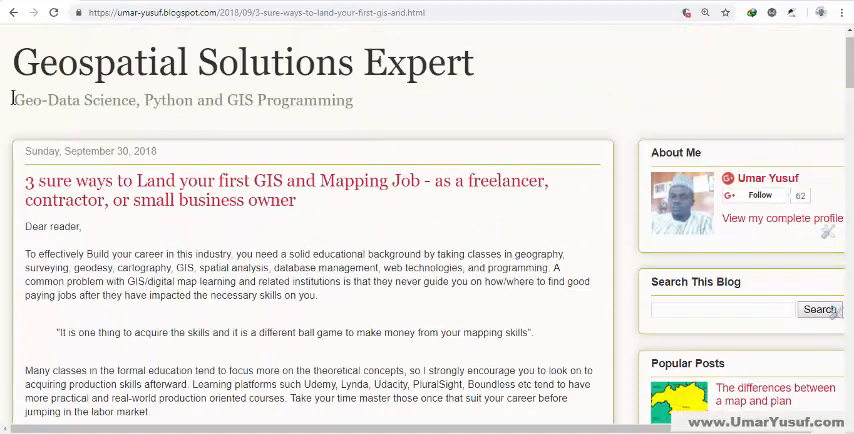
mouse_move(188, 124)
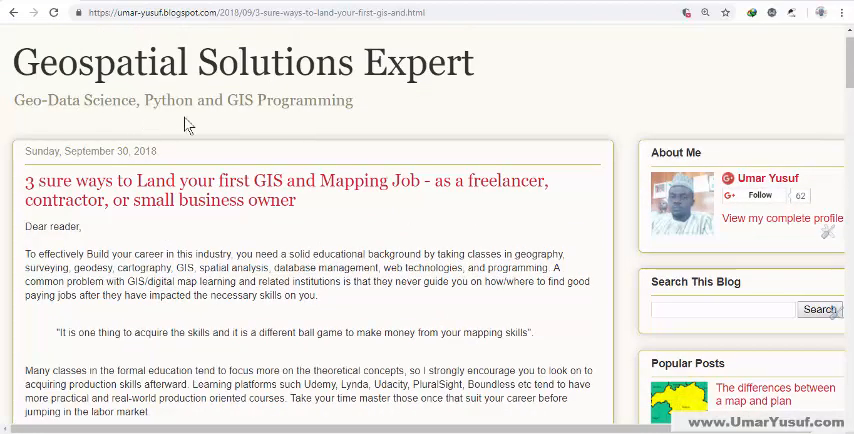
mouse_move(308, 202)
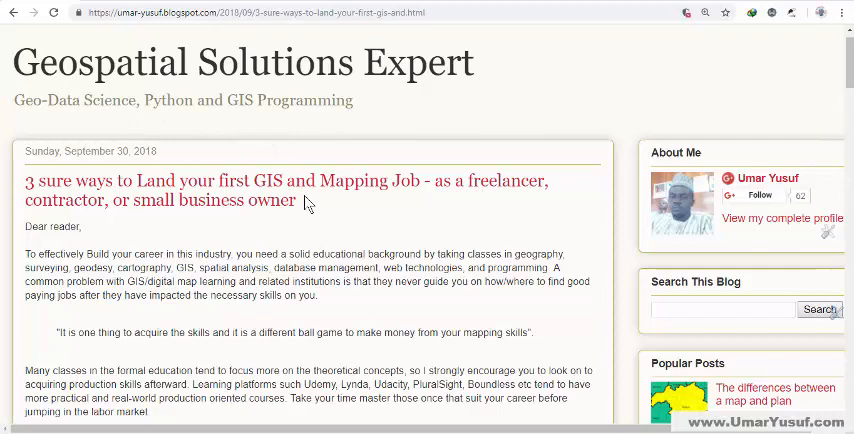
scroll(down, 3)
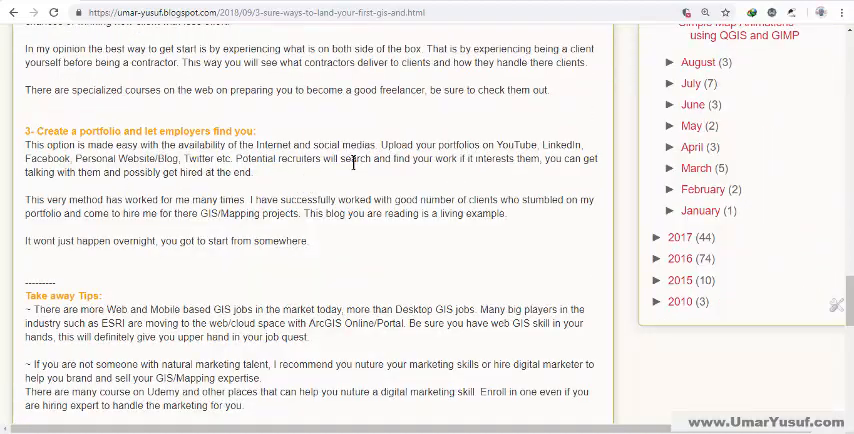
mouse_move(498, 148)
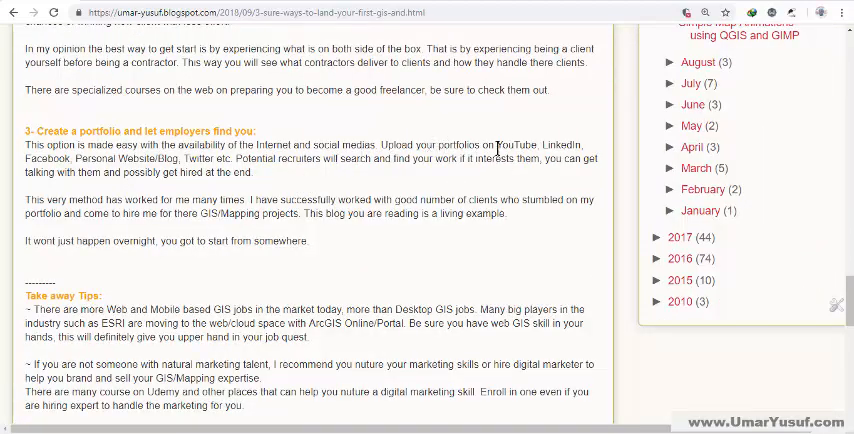
double_click(512, 144)
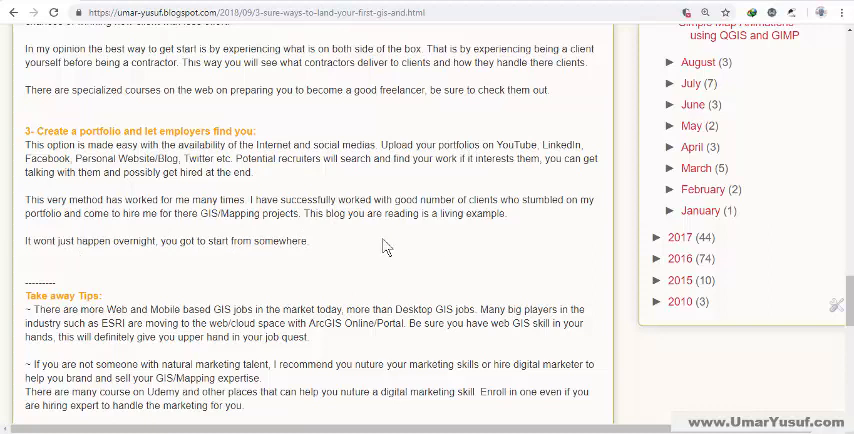
mouse_move(402, 234)
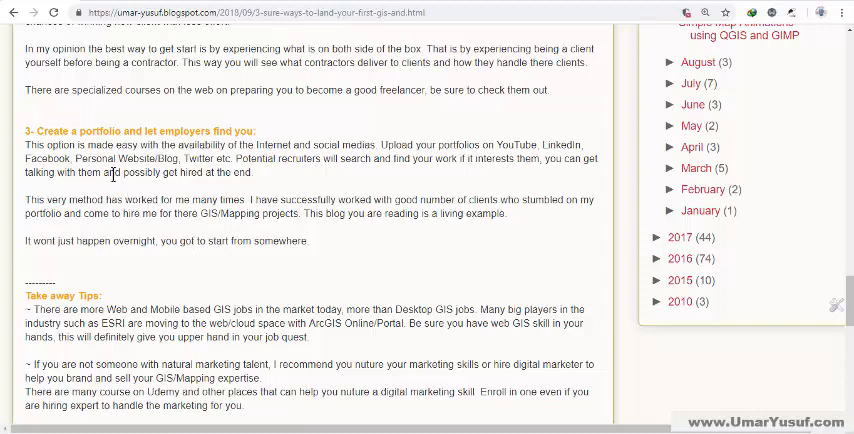
mouse_move(228, 196)
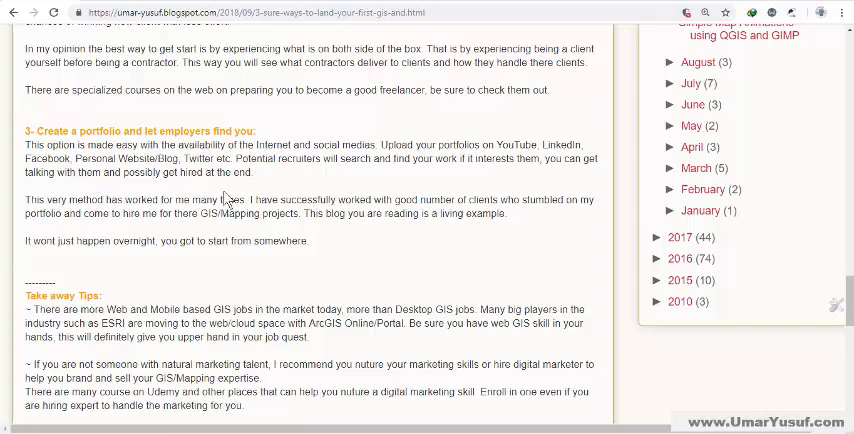
mouse_move(330, 212)
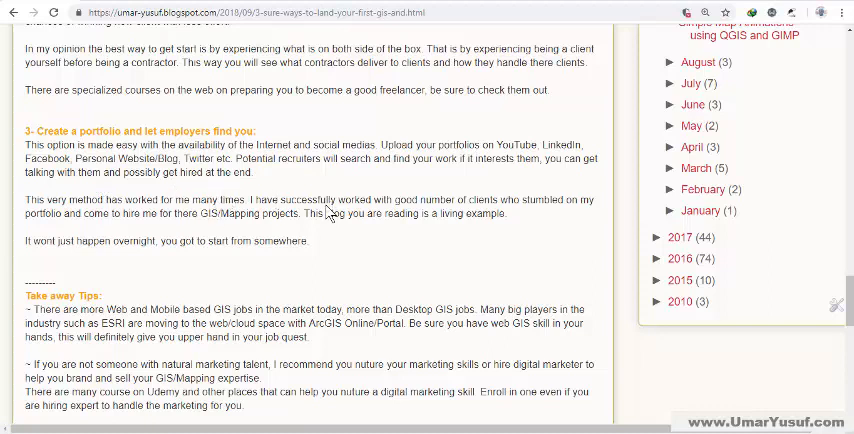
mouse_move(320, 246)
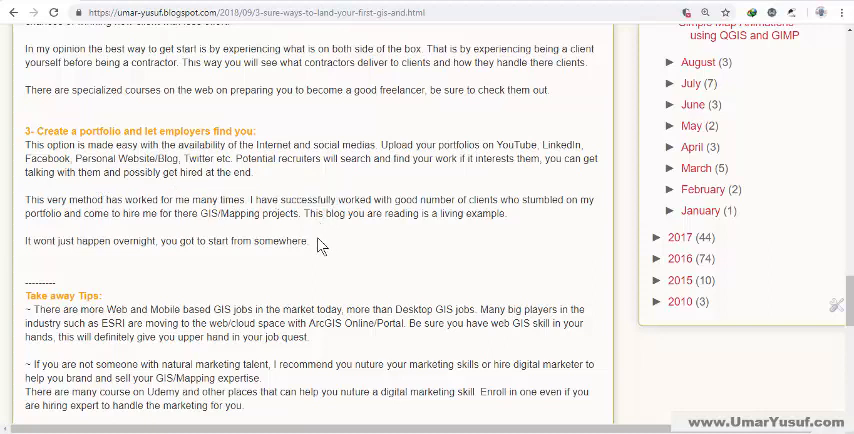
mouse_move(70, 256)
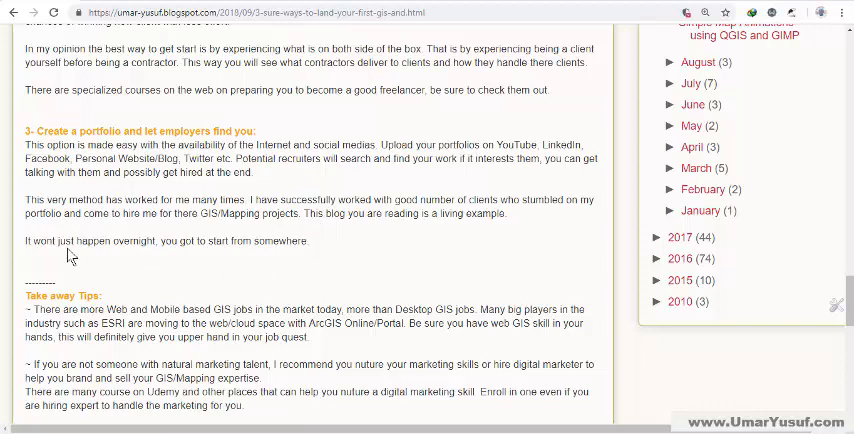
mouse_move(240, 252)
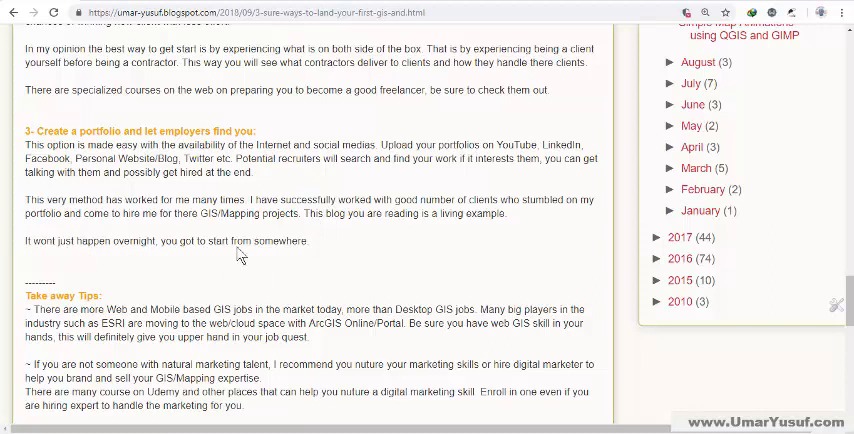
mouse_move(338, 268)
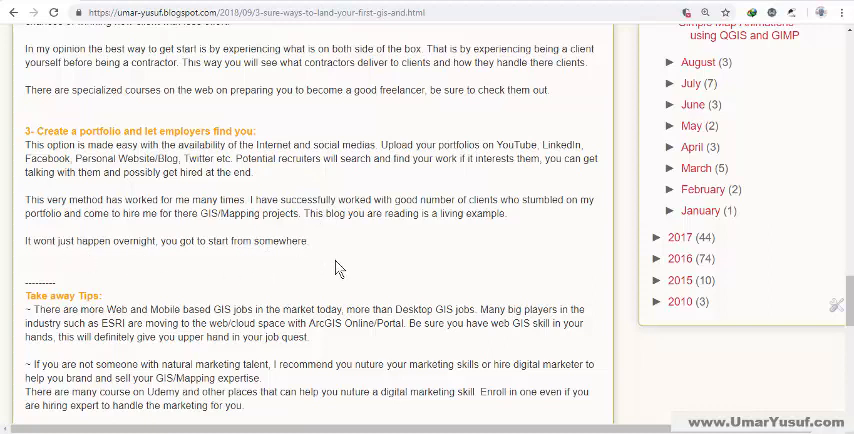
Scroll to the Take away Tips section and highlight the word Udemy in the course recommendation
scroll(down, 3)
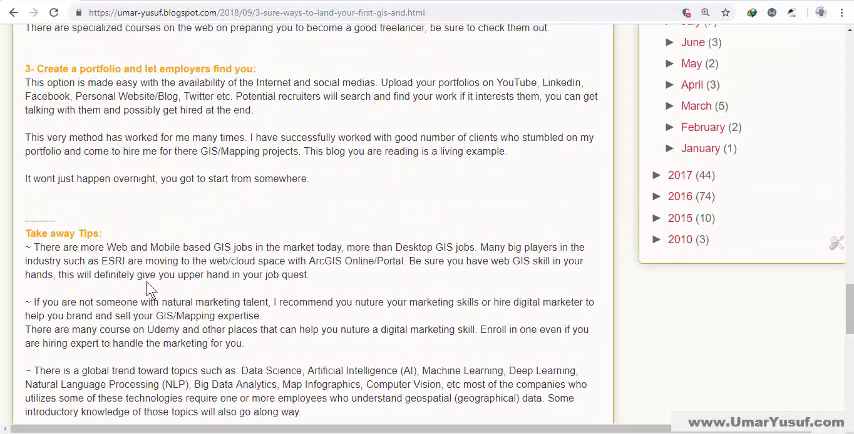
scroll(down, 3)
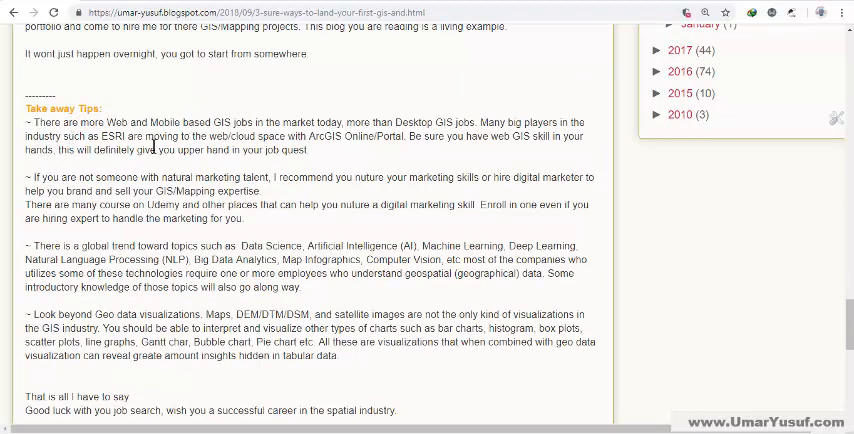
mouse_move(204, 192)
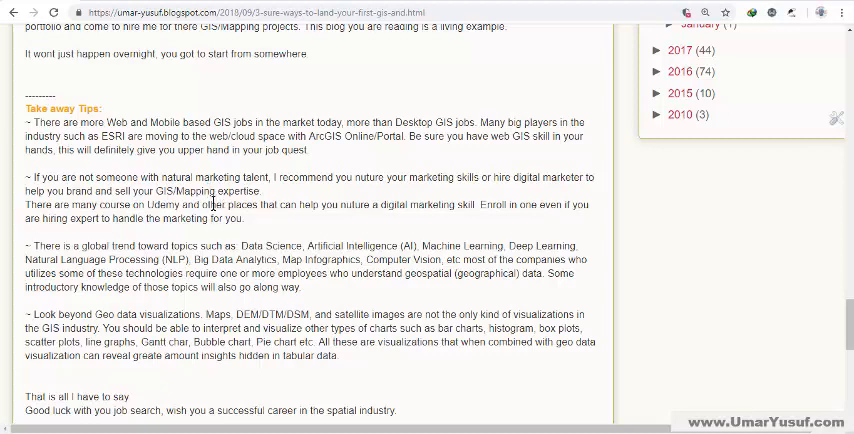
mouse_move(212, 210)
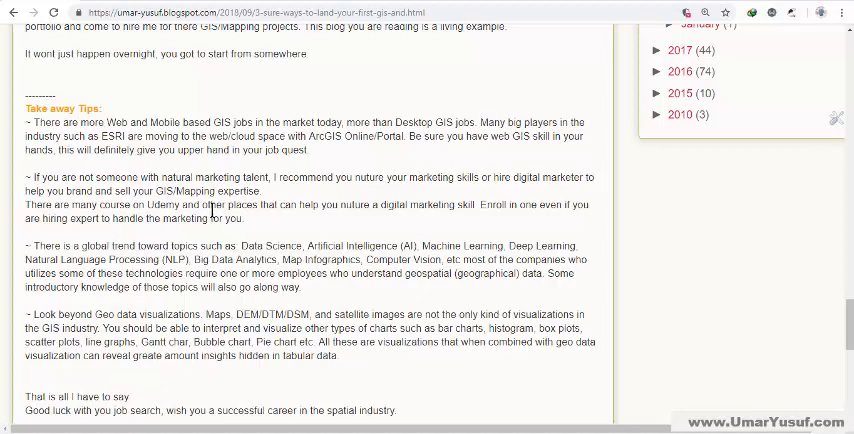
mouse_move(216, 238)
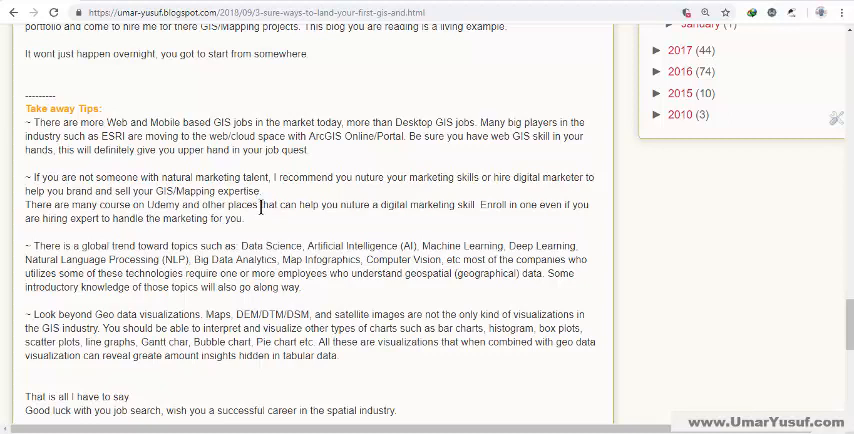
mouse_move(256, 224)
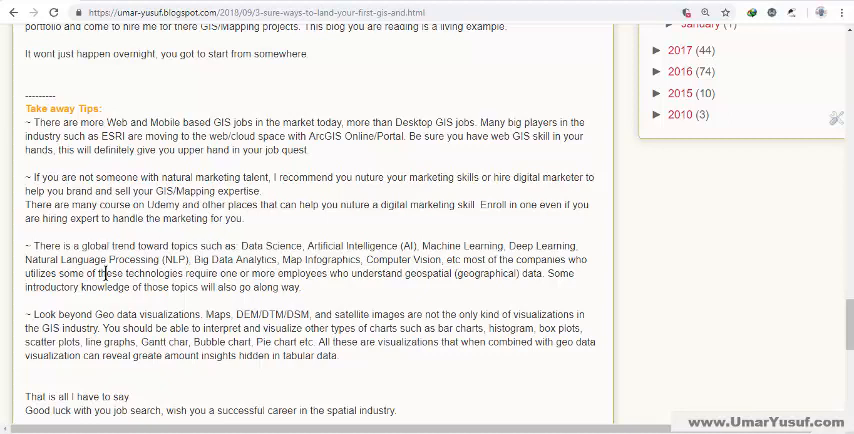
mouse_move(168, 268)
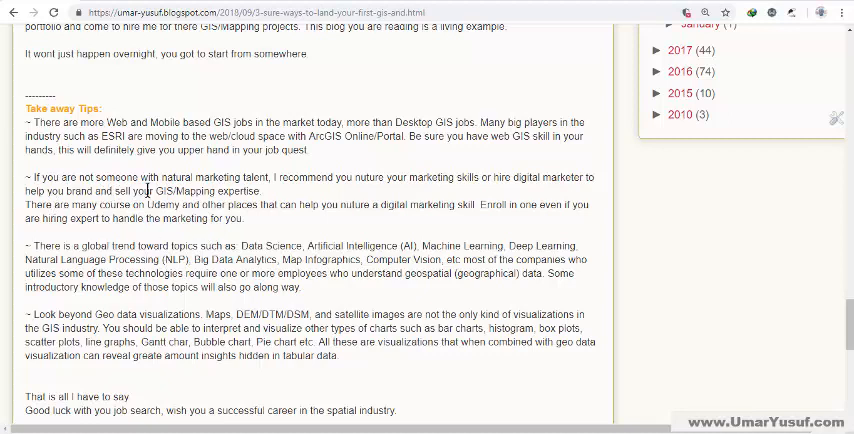
mouse_move(308, 204)
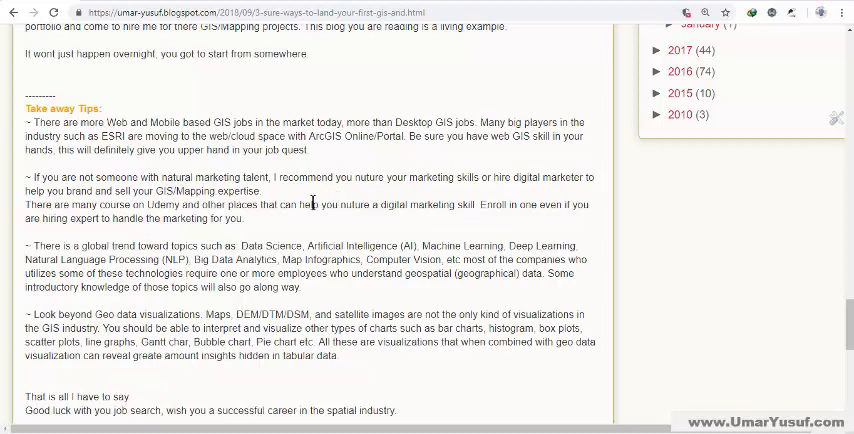
mouse_move(304, 224)
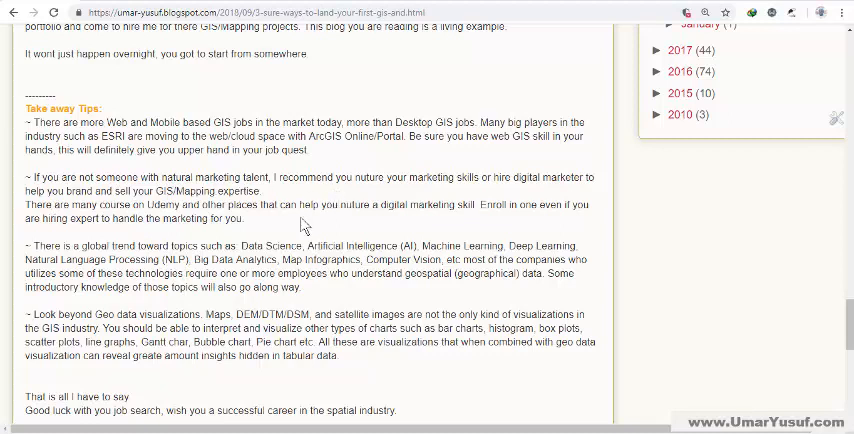
mouse_move(268, 240)
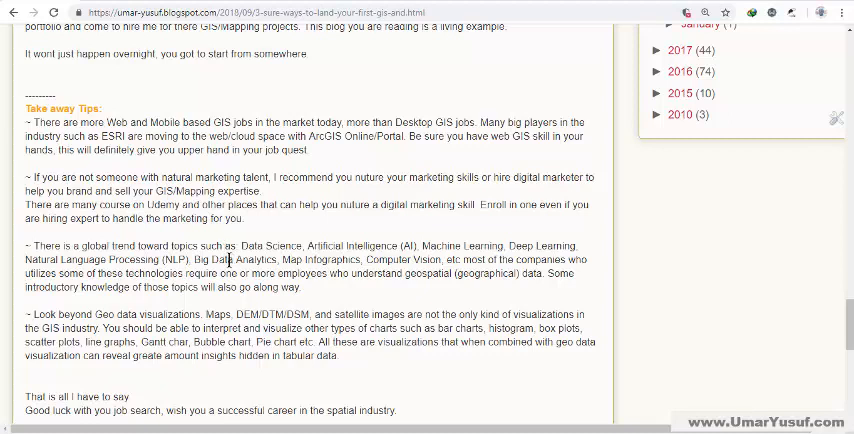
double_click(162, 204)
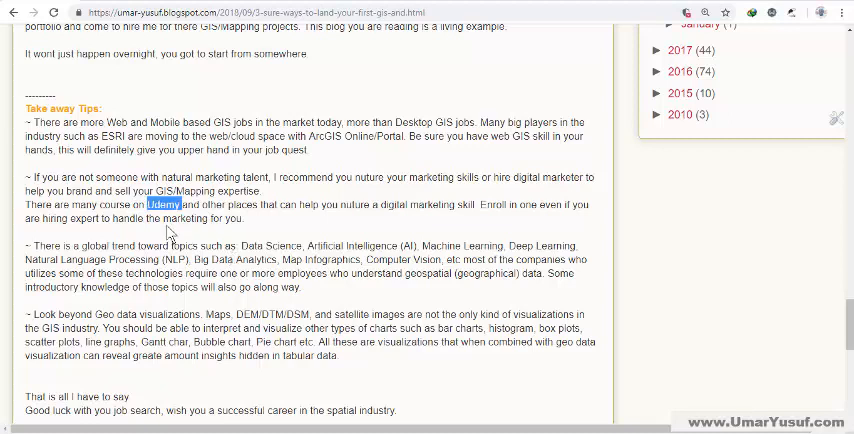
mouse_move(188, 246)
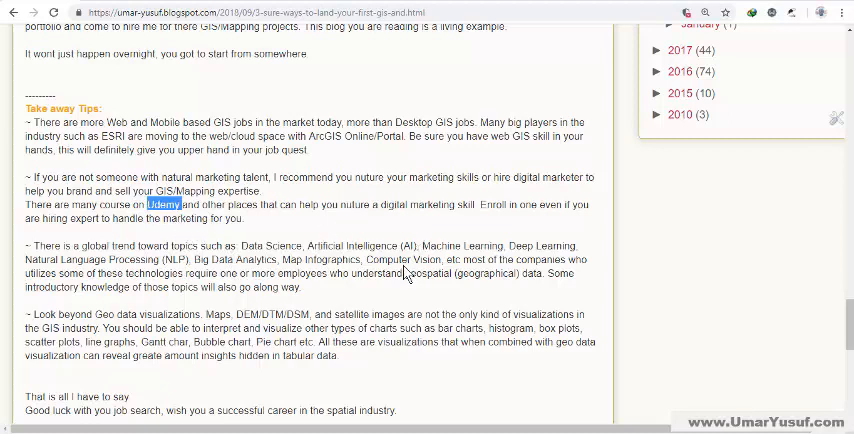
mouse_move(336, 290)
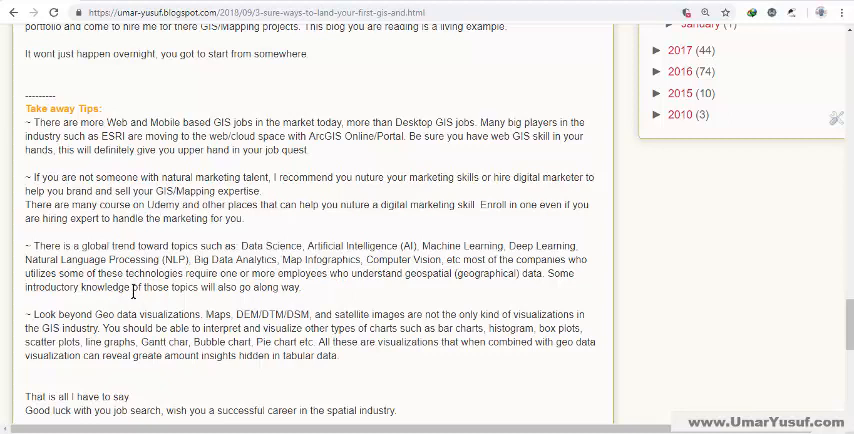
mouse_move(248, 248)
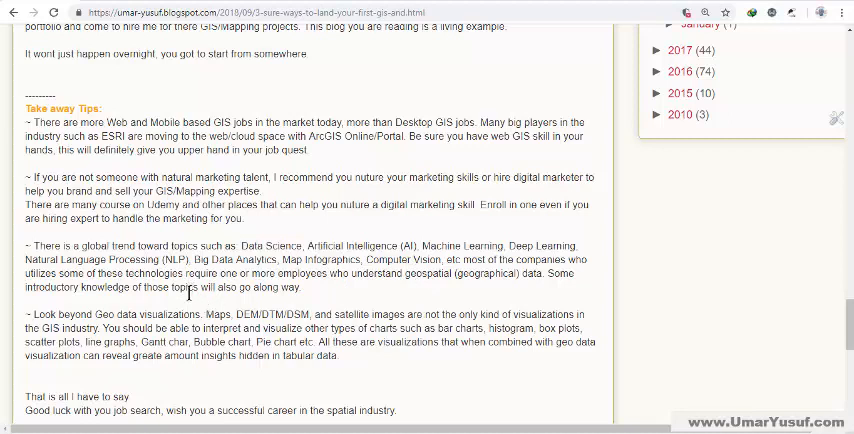
mouse_move(312, 272)
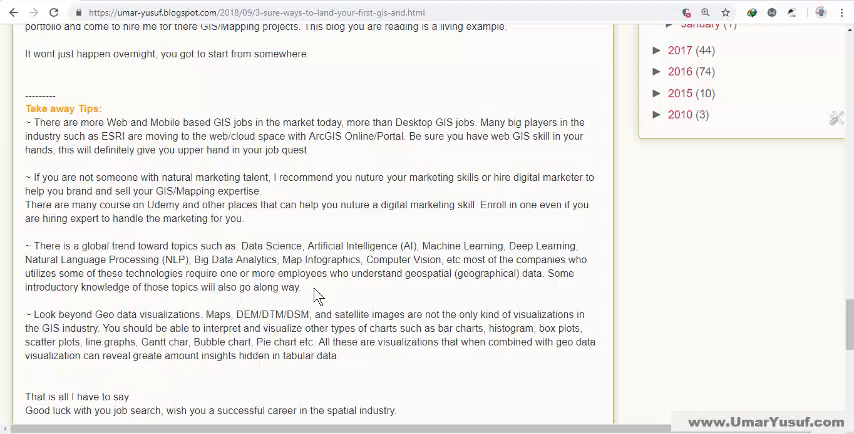
mouse_move(320, 296)
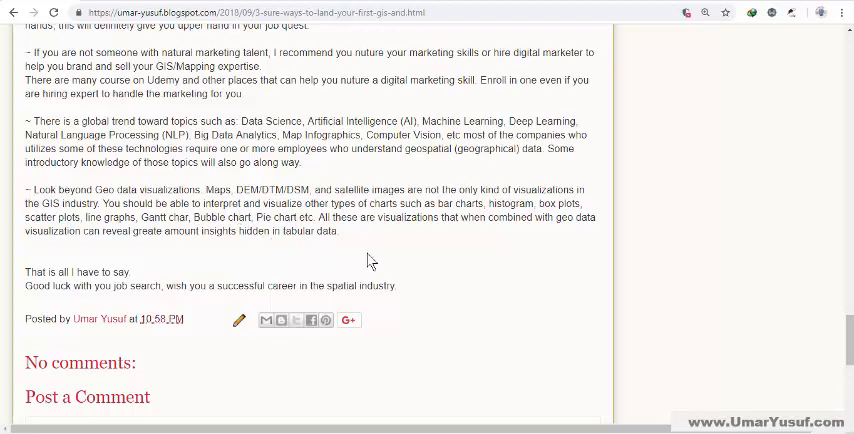
mouse_move(408, 260)
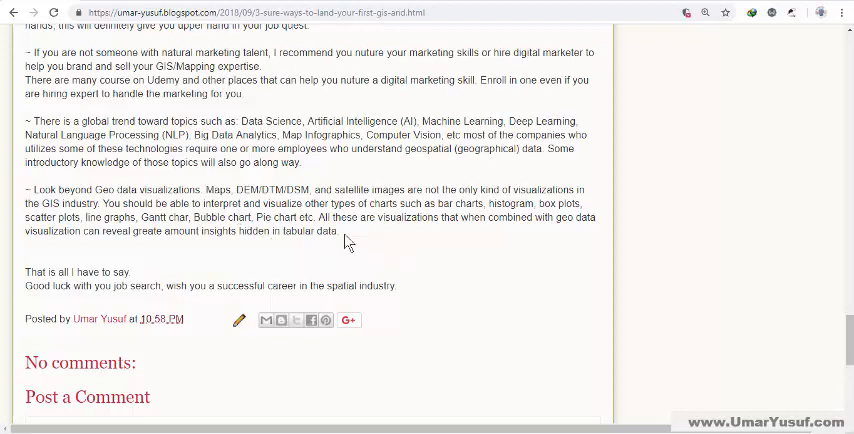
mouse_move(392, 238)
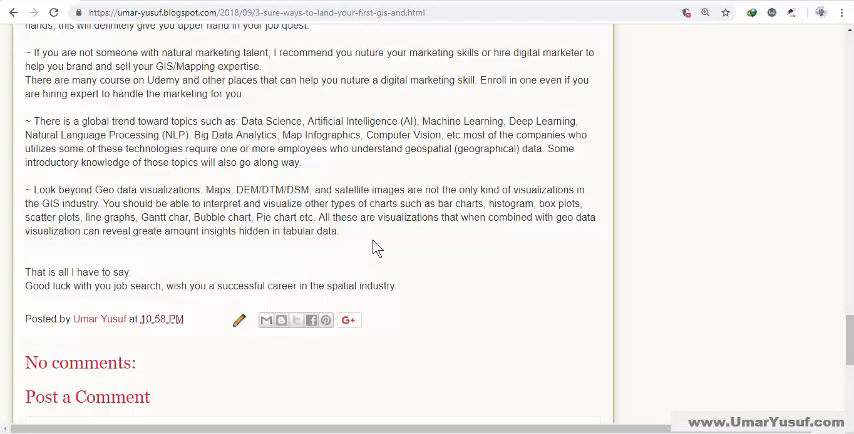
mouse_move(302, 256)
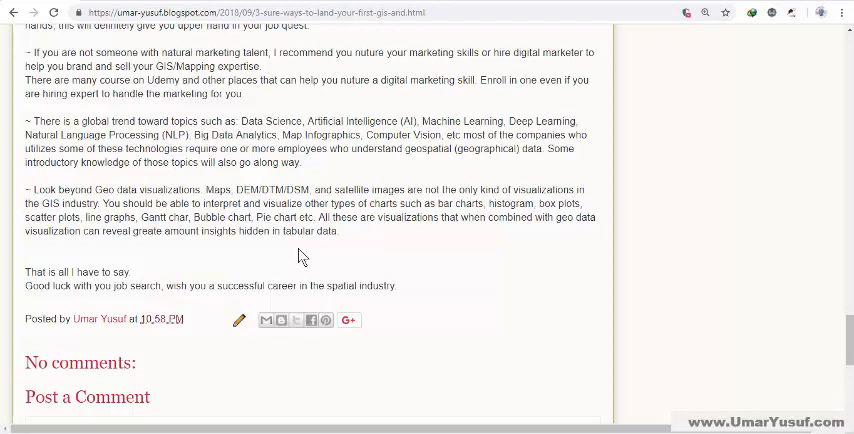
mouse_move(370, 244)
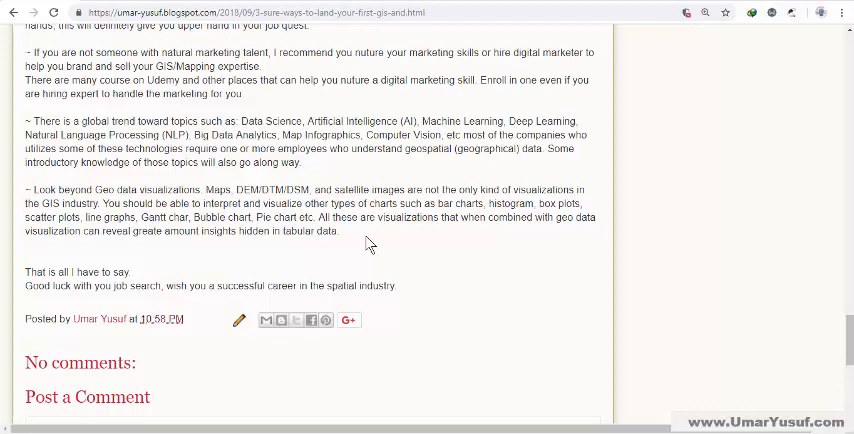
mouse_move(372, 236)
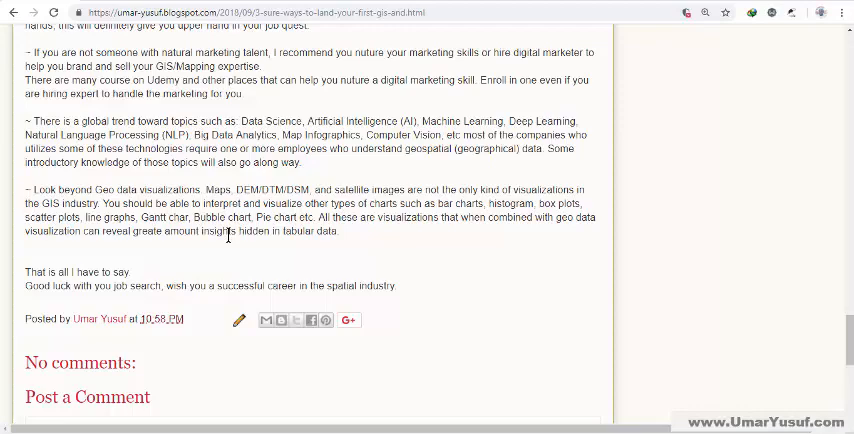
mouse_move(212, 248)
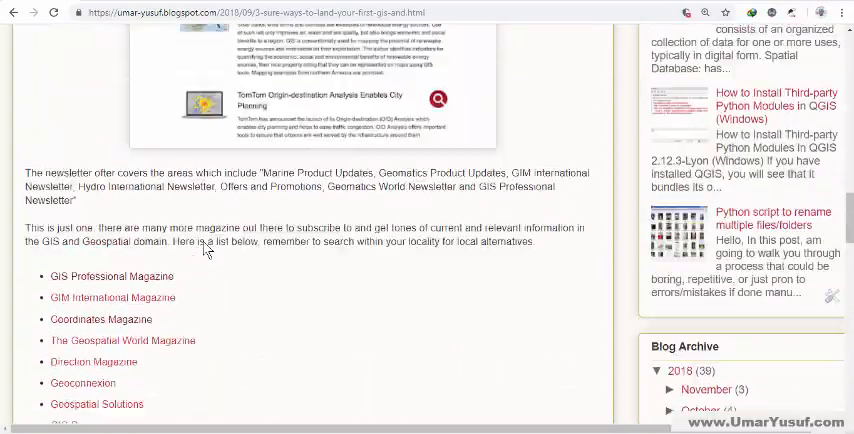
Scroll to the post's closing lines and comments, then back up to its title and introduction
scroll(down, 3)
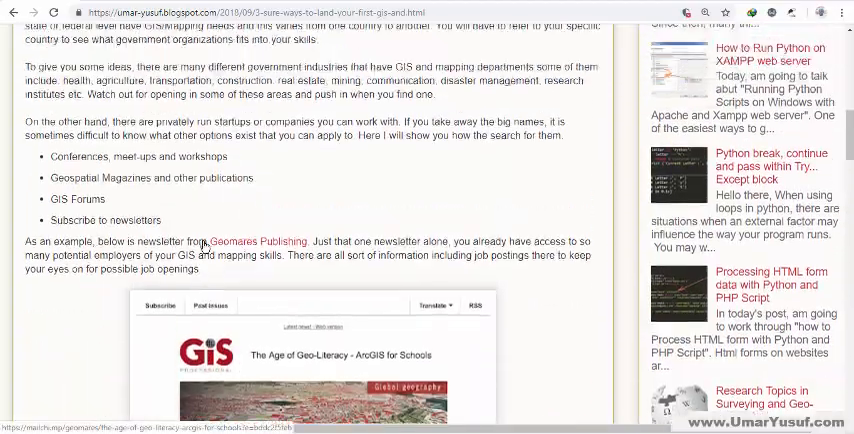
scroll(up, 3)
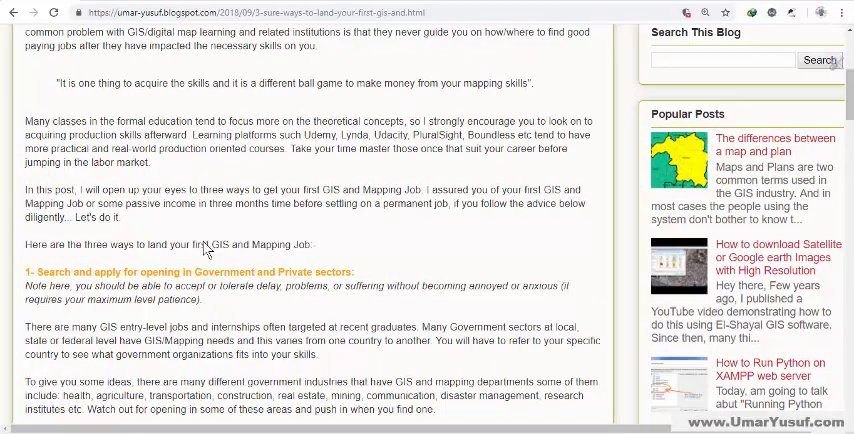
scroll(up, 3)
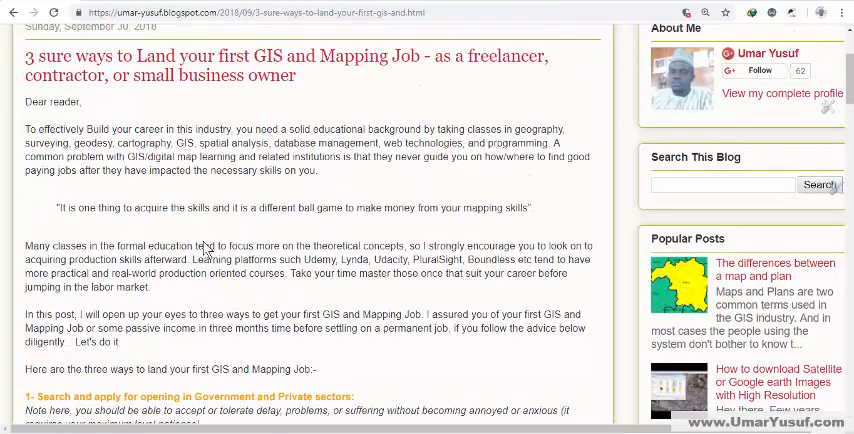